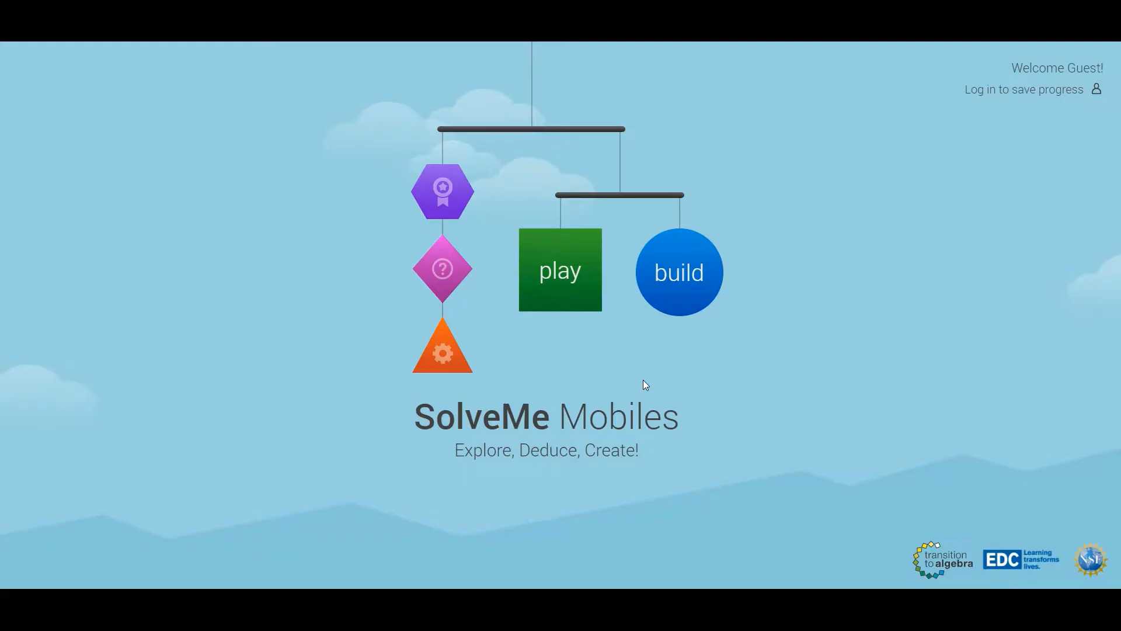
pyautogui.moveTo(1028, 106)
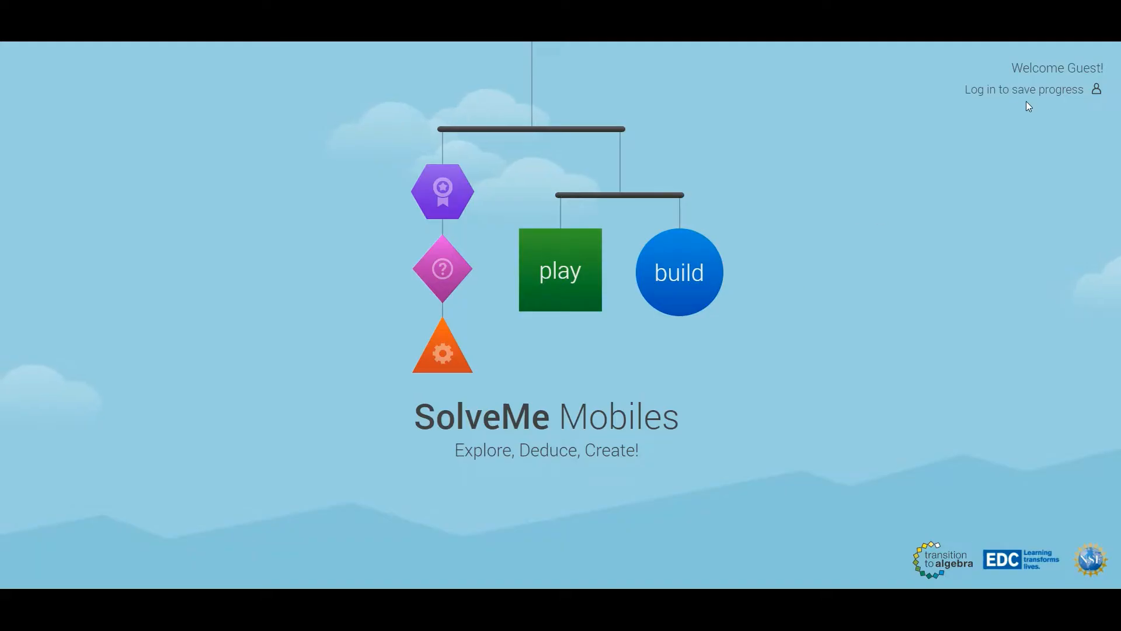
pyautogui.moveTo(968, 94)
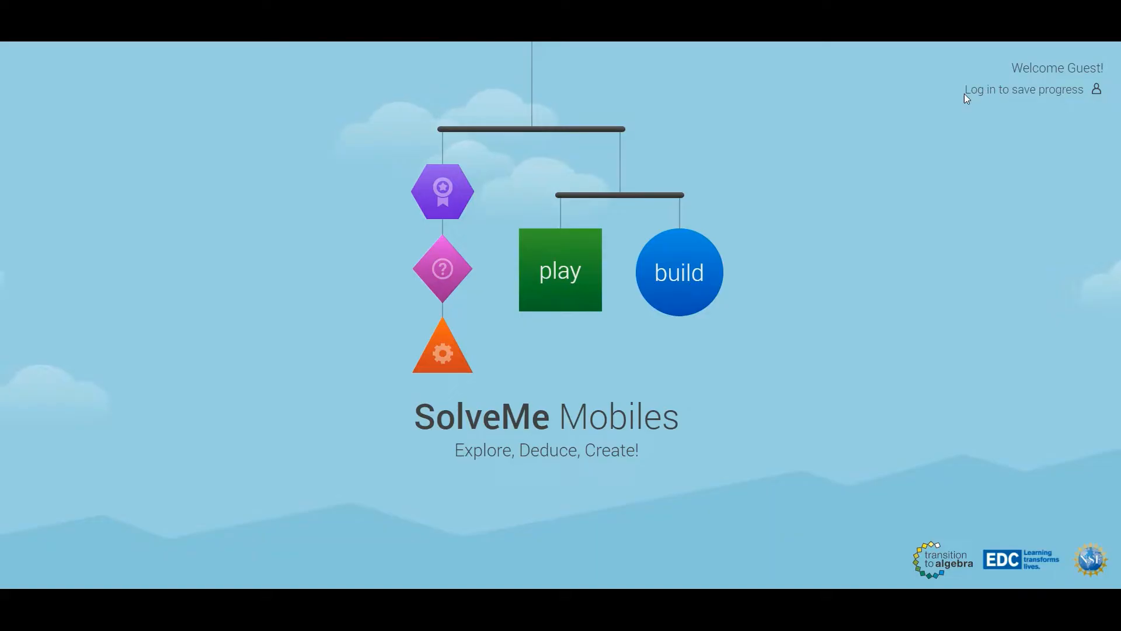
pyautogui.moveTo(1037, 95)
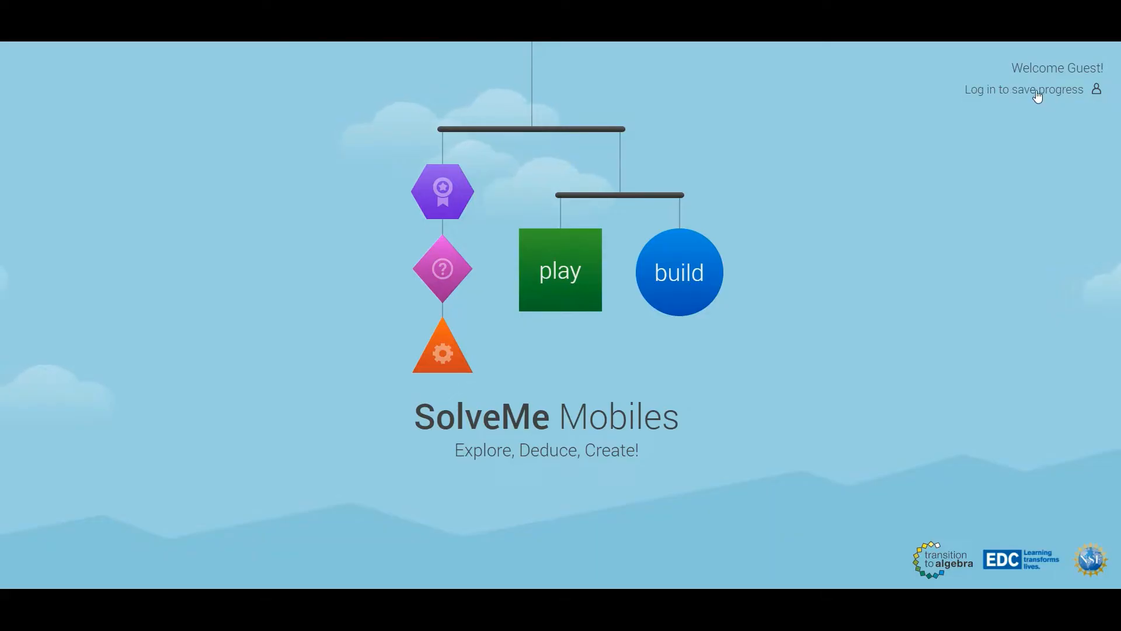
pyautogui.moveTo(639, 361)
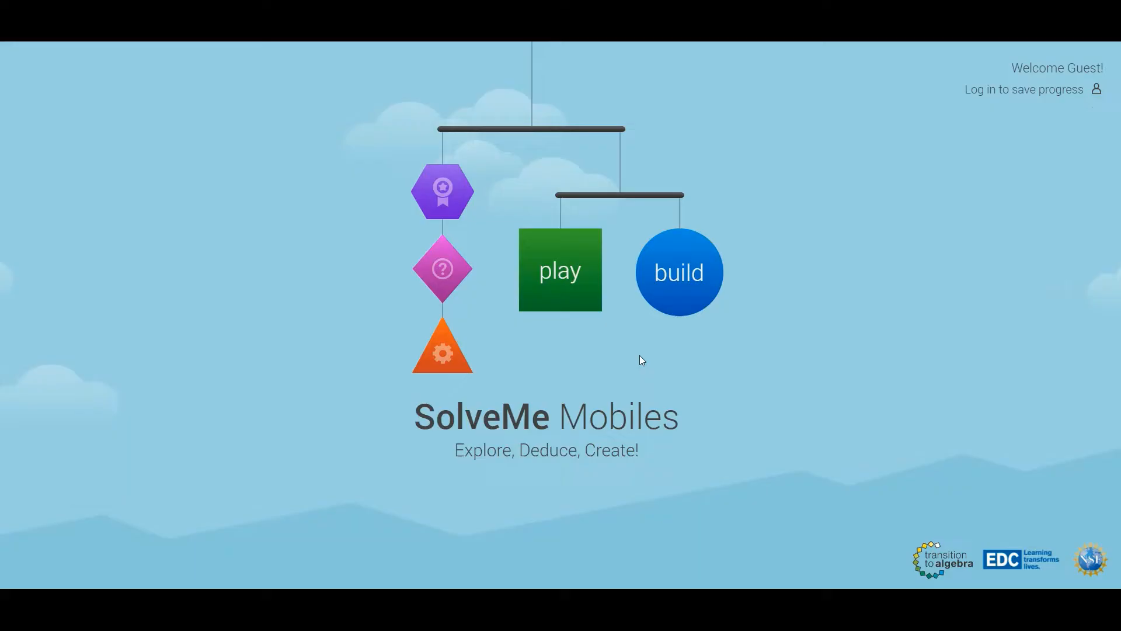
pyautogui.moveTo(563, 278)
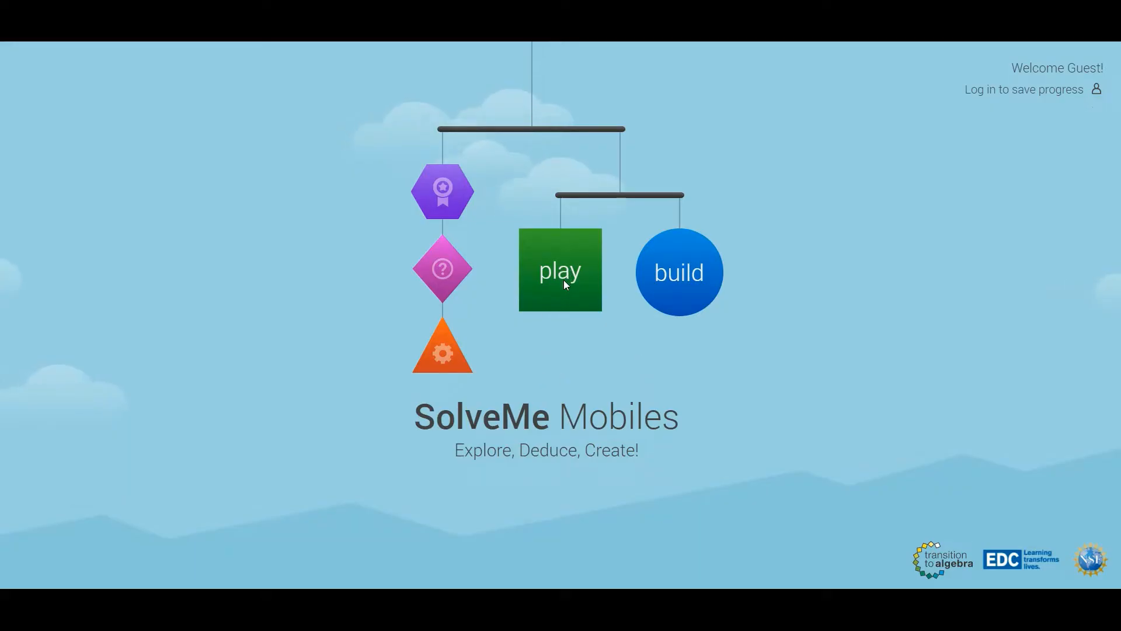
# Enter the puzzle collection, page through Explorer, then show Master puzzles 165 to 200.
pyautogui.click(560, 270)
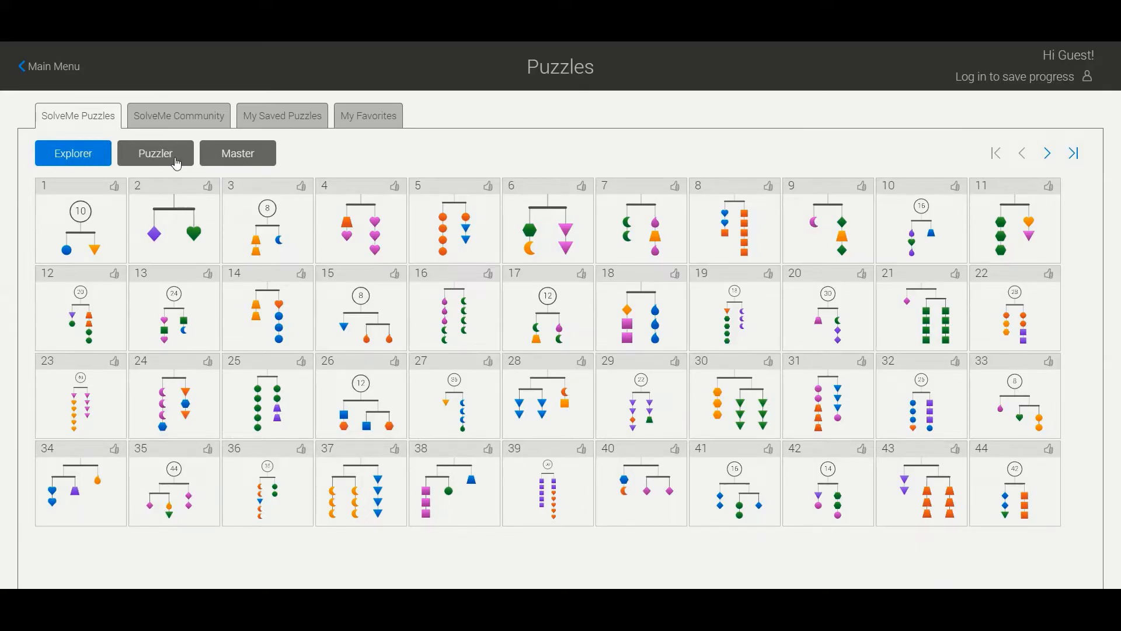
pyautogui.moveTo(43, 158)
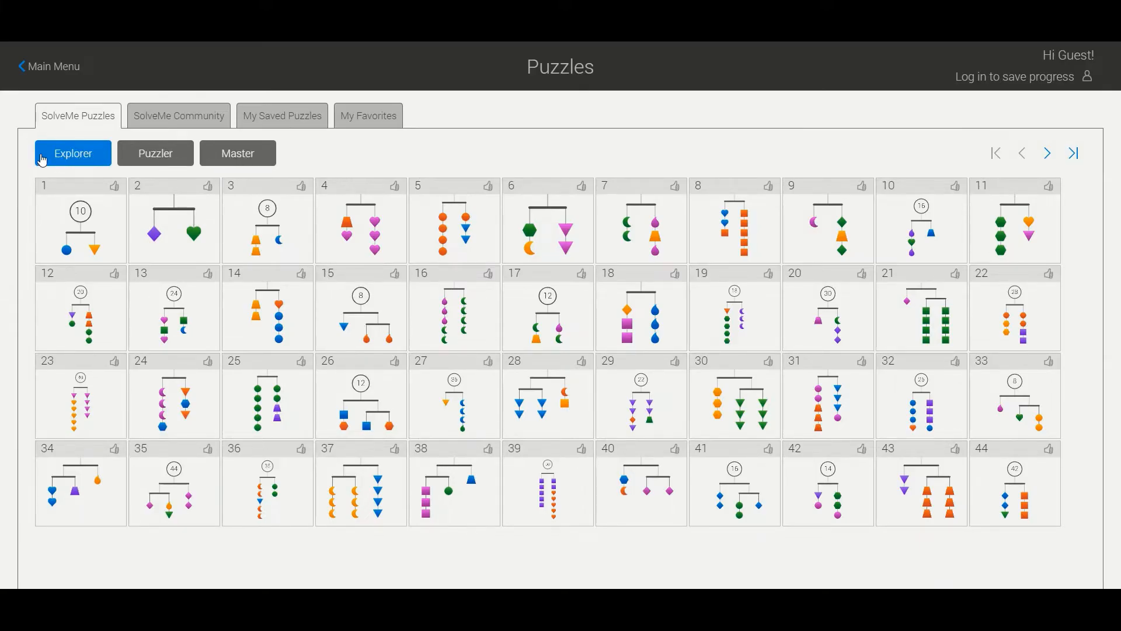
pyautogui.moveTo(961, 399)
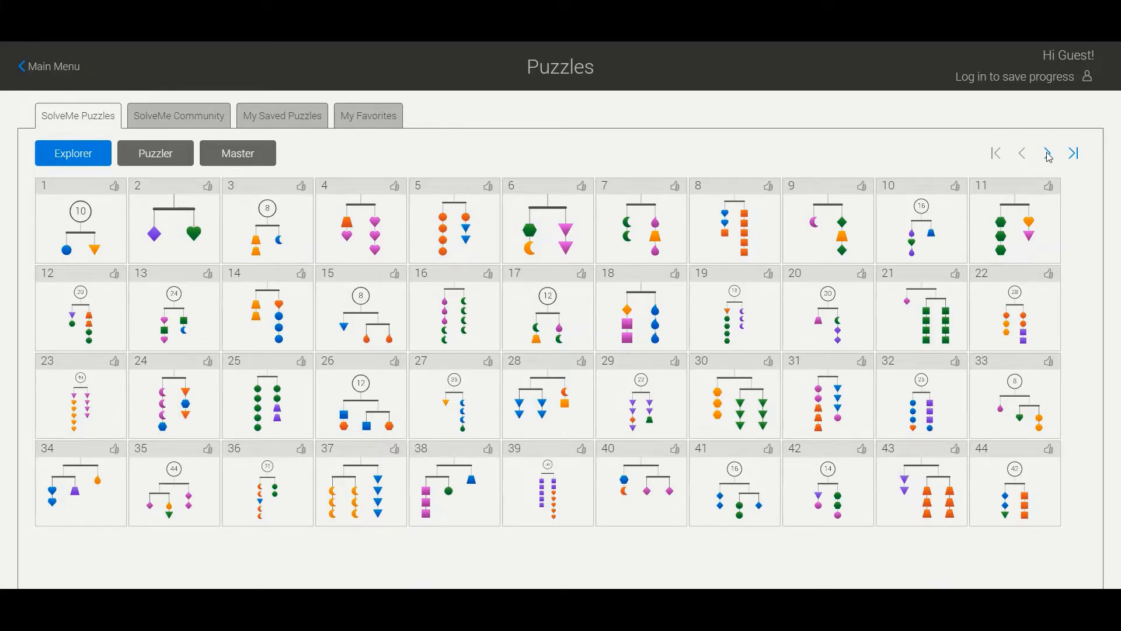
pyautogui.click(1046, 153)
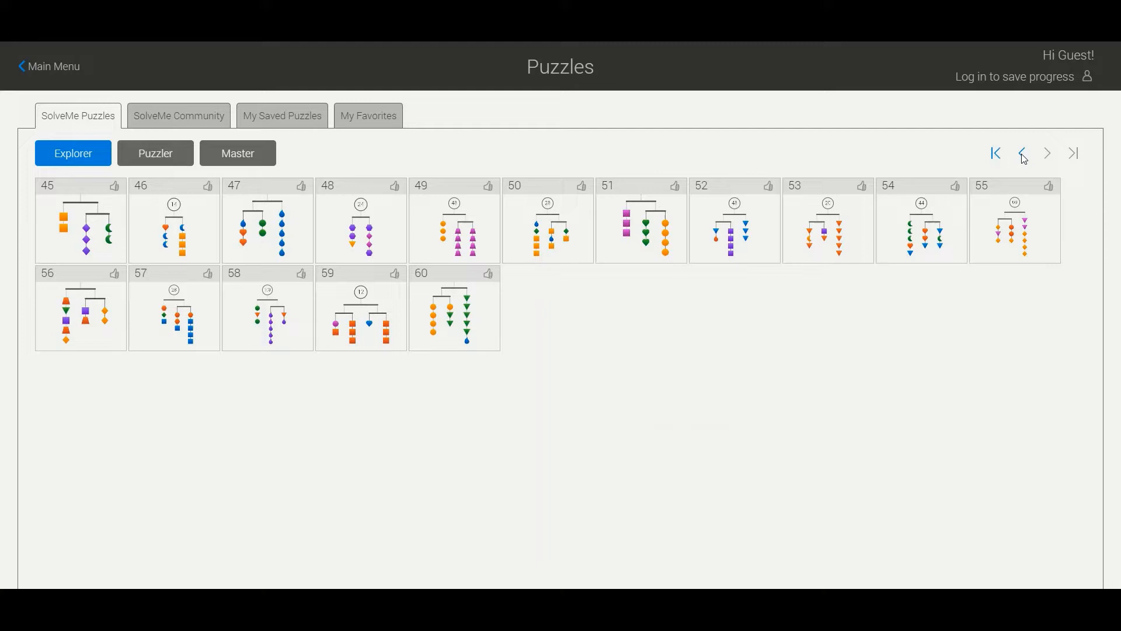
pyautogui.click(995, 152)
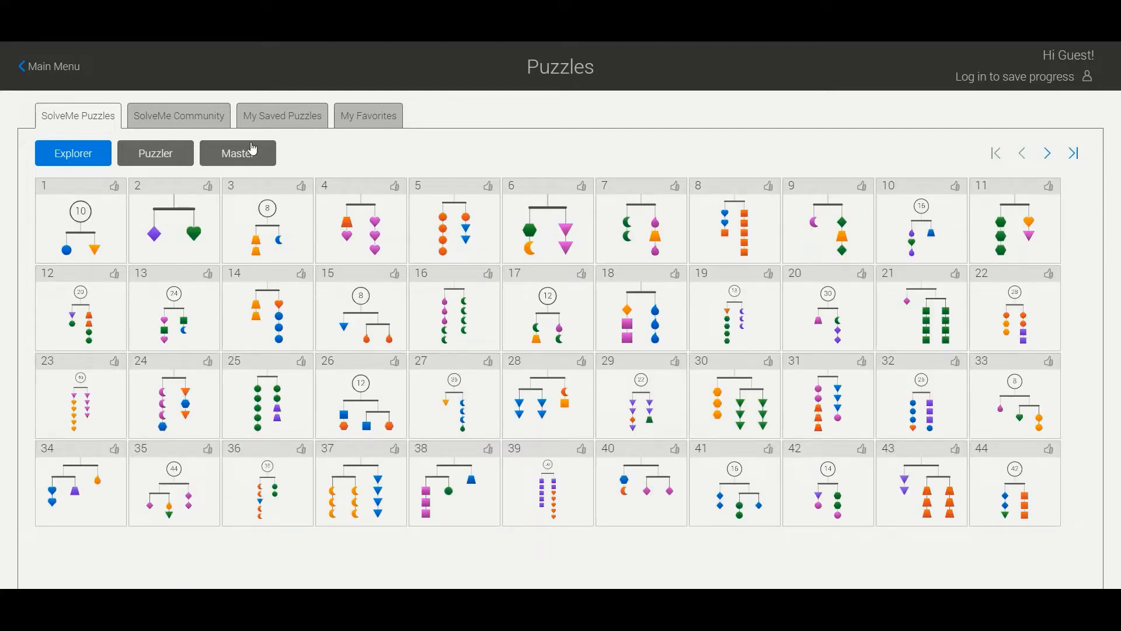
pyautogui.click(237, 152)
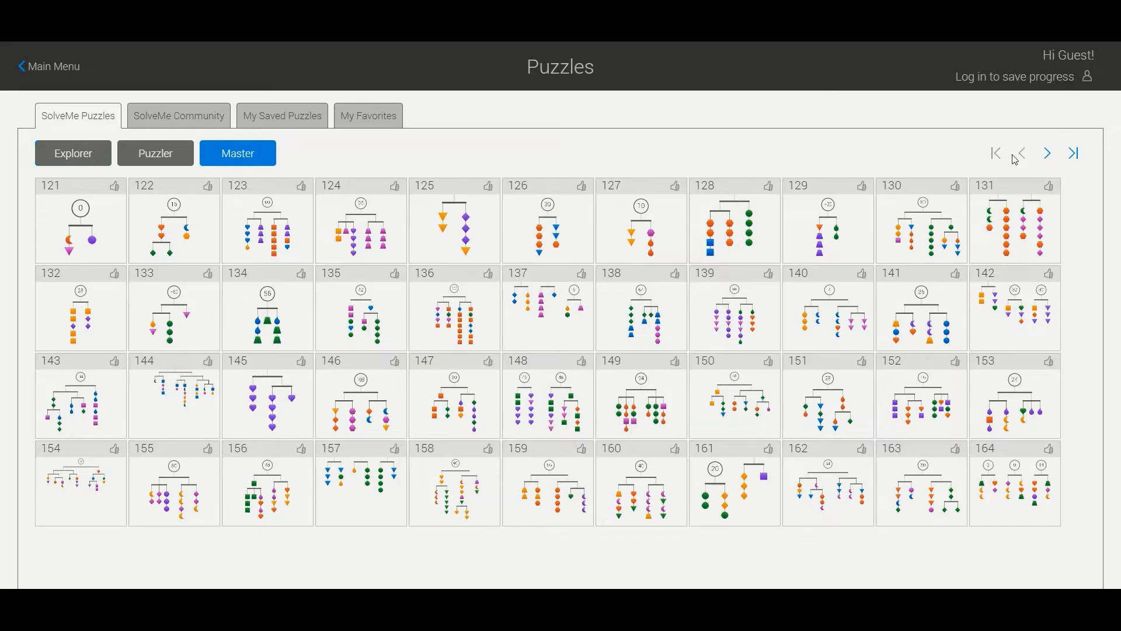
pyautogui.click(1046, 152)
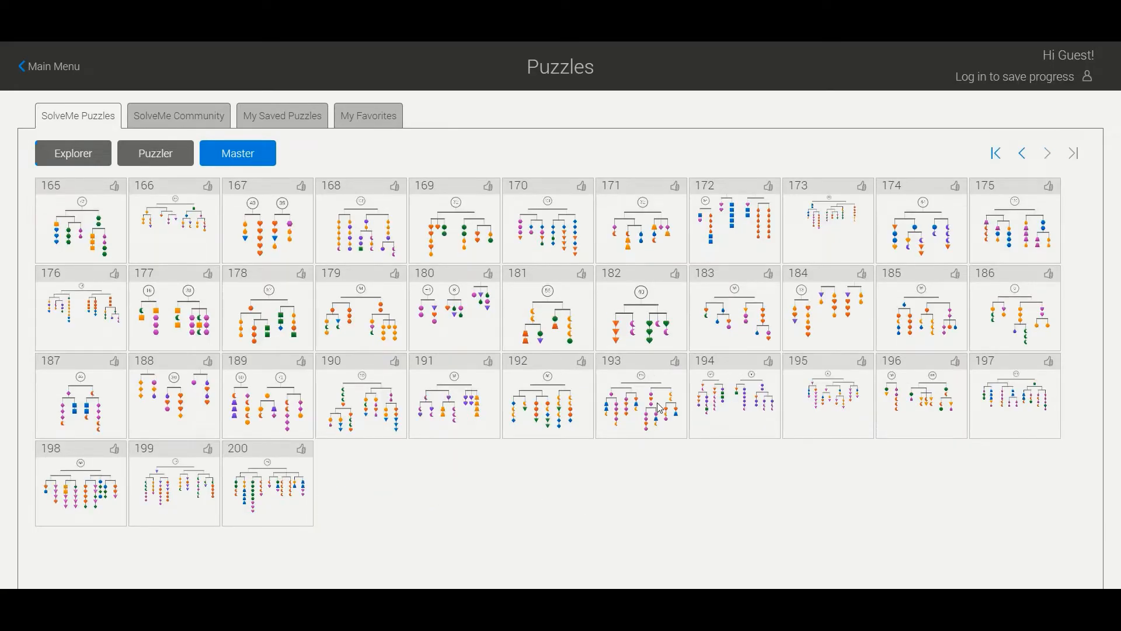
pyautogui.moveTo(183, 118)
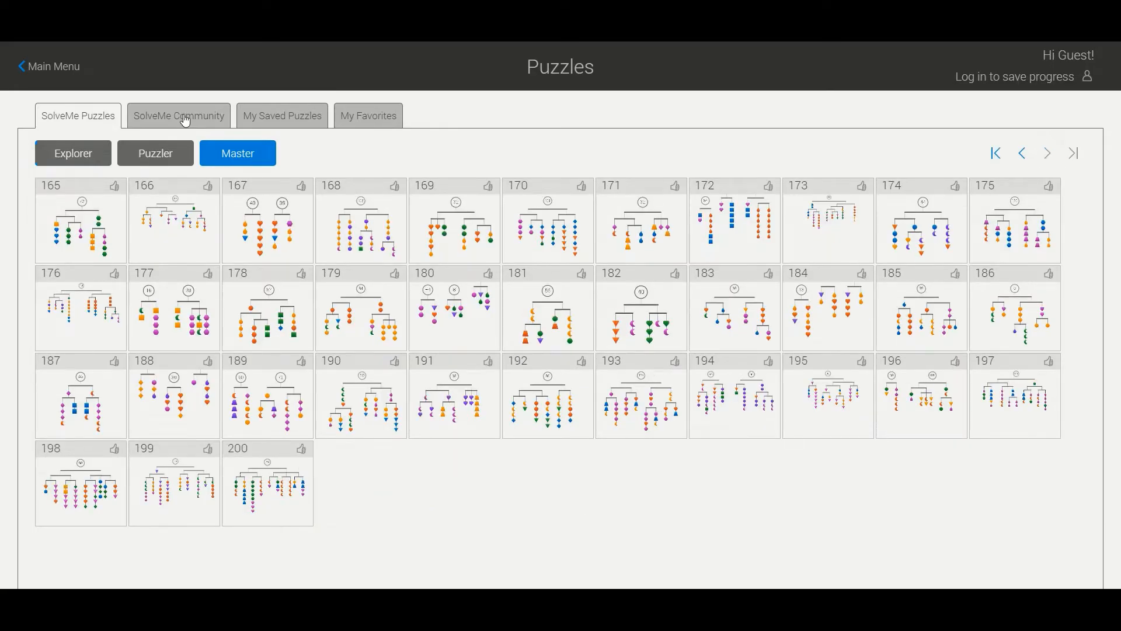
# View the community puzzles, then return to the official Explorer puzzles 1–44.
pyautogui.click(177, 116)
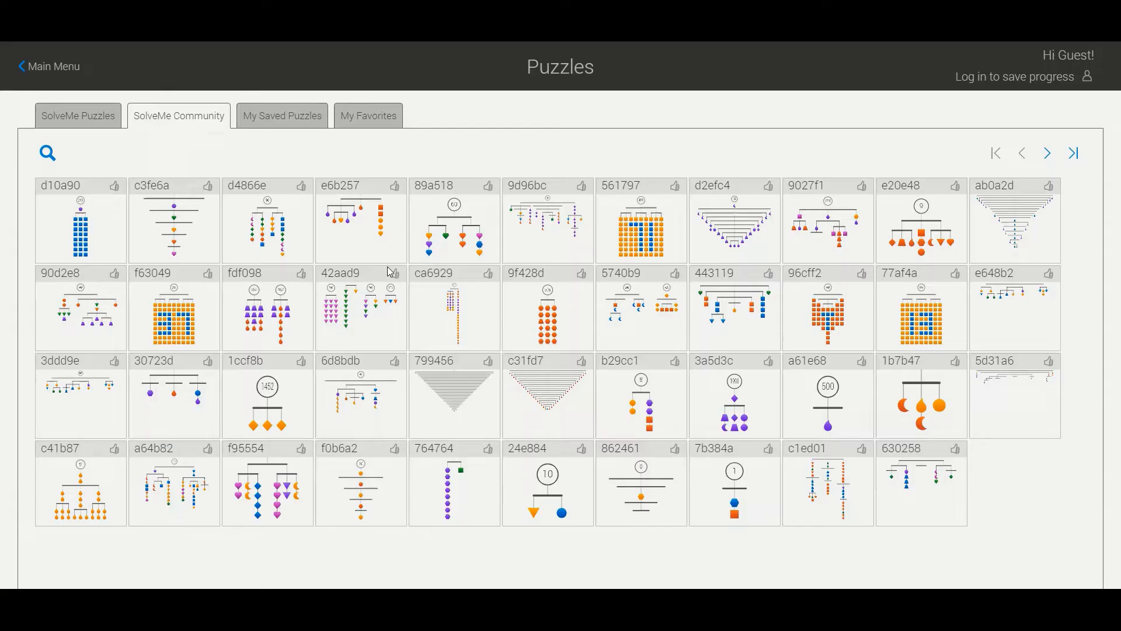
pyautogui.moveTo(295, 283)
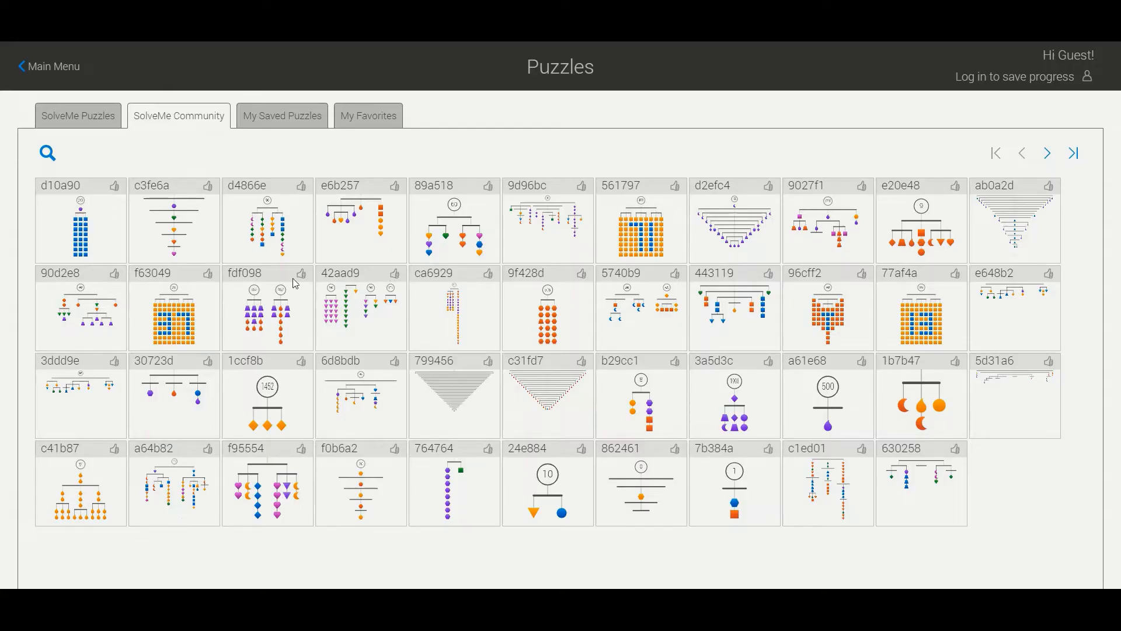
pyautogui.click(77, 115)
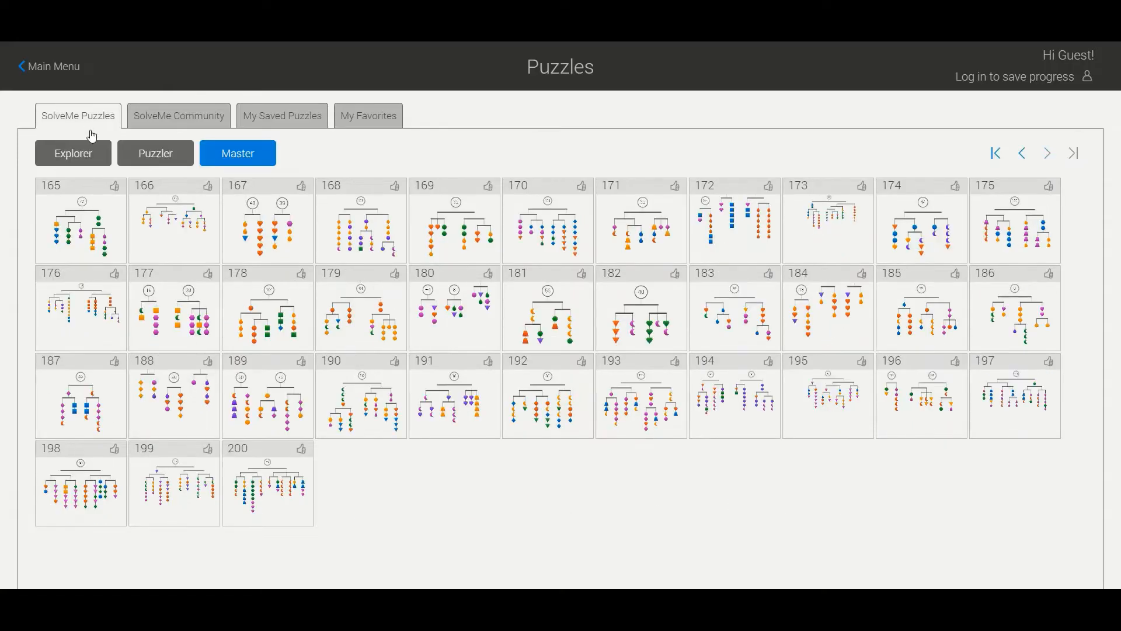
pyautogui.click(73, 152)
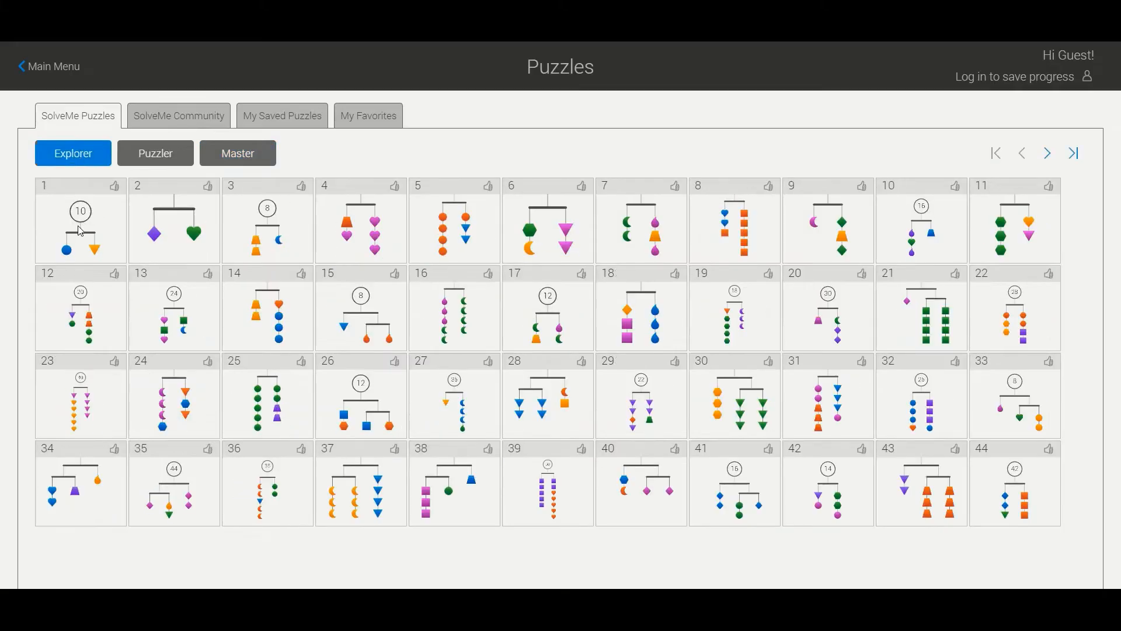
# Answer Puzzle #1 with the triangle and circle both worth 5 and submit it.
pyautogui.click(81, 222)
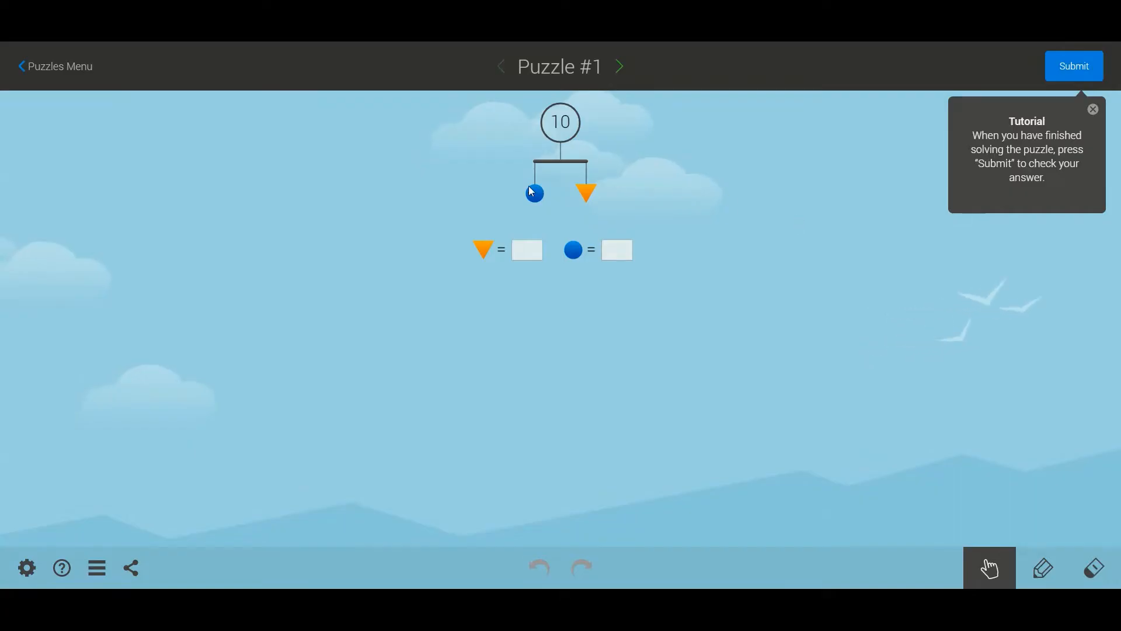
pyautogui.moveTo(578, 125)
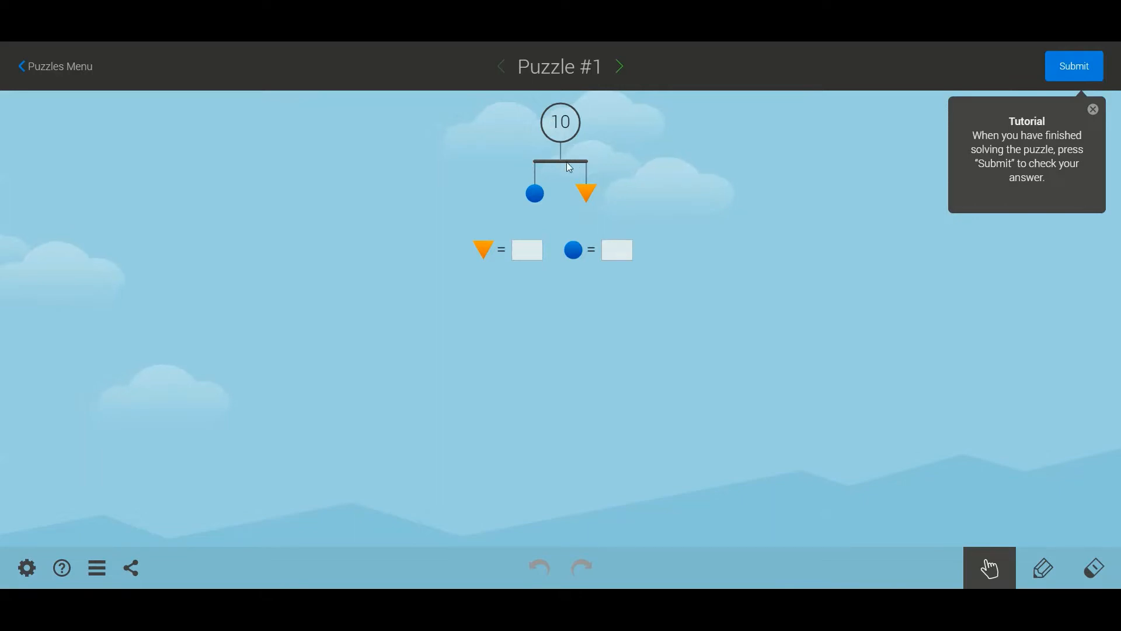
pyautogui.moveTo(538, 163)
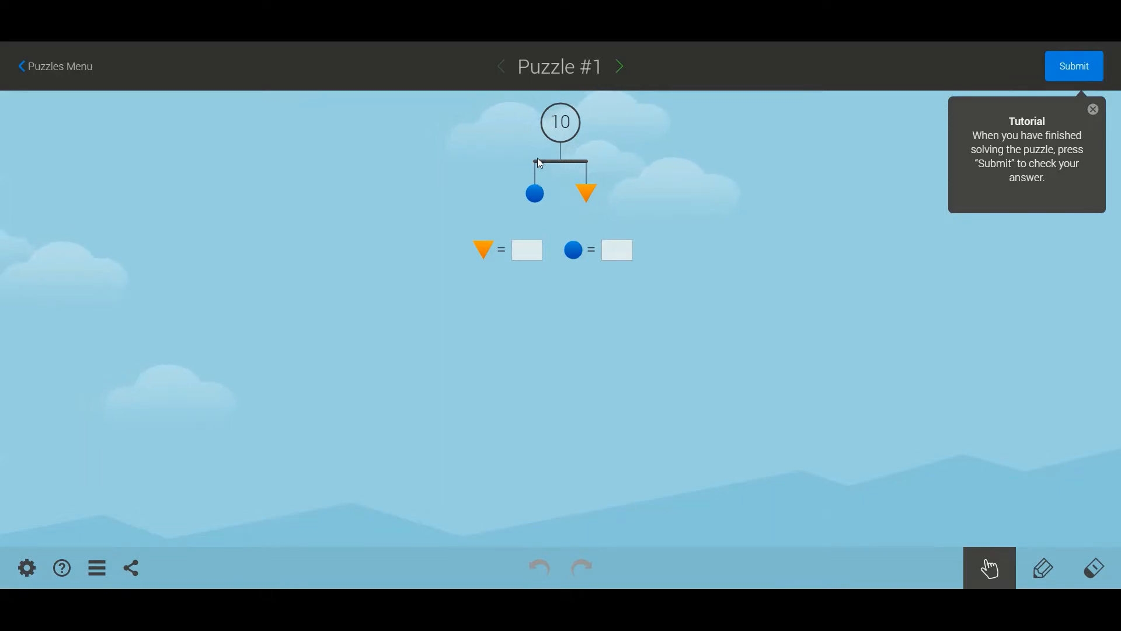
pyautogui.moveTo(549, 190)
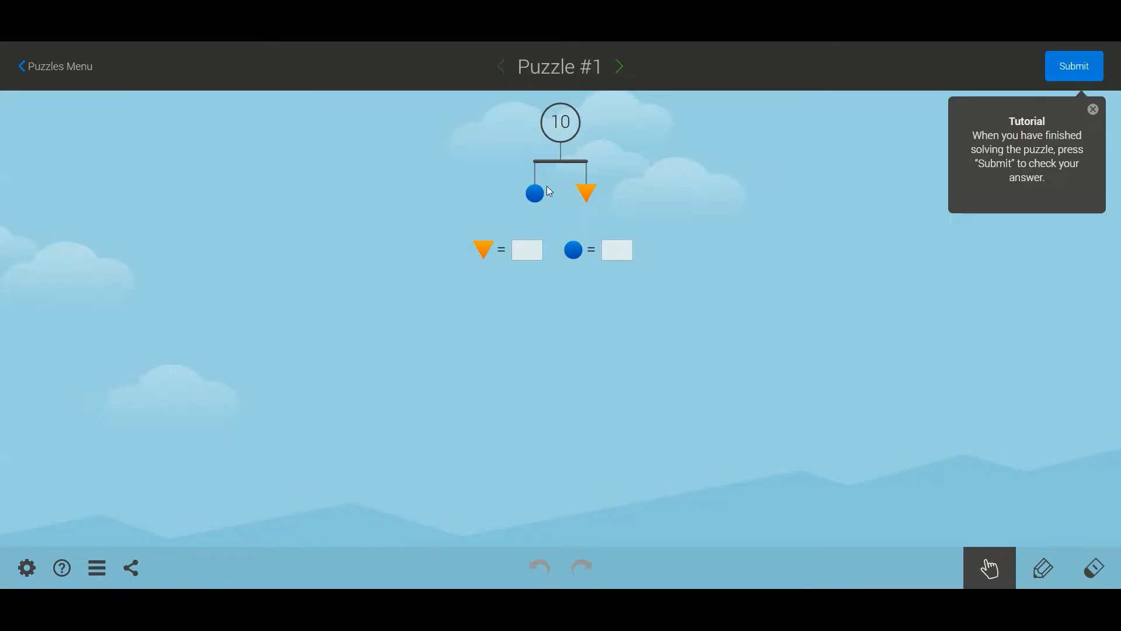
pyautogui.moveTo(573, 170)
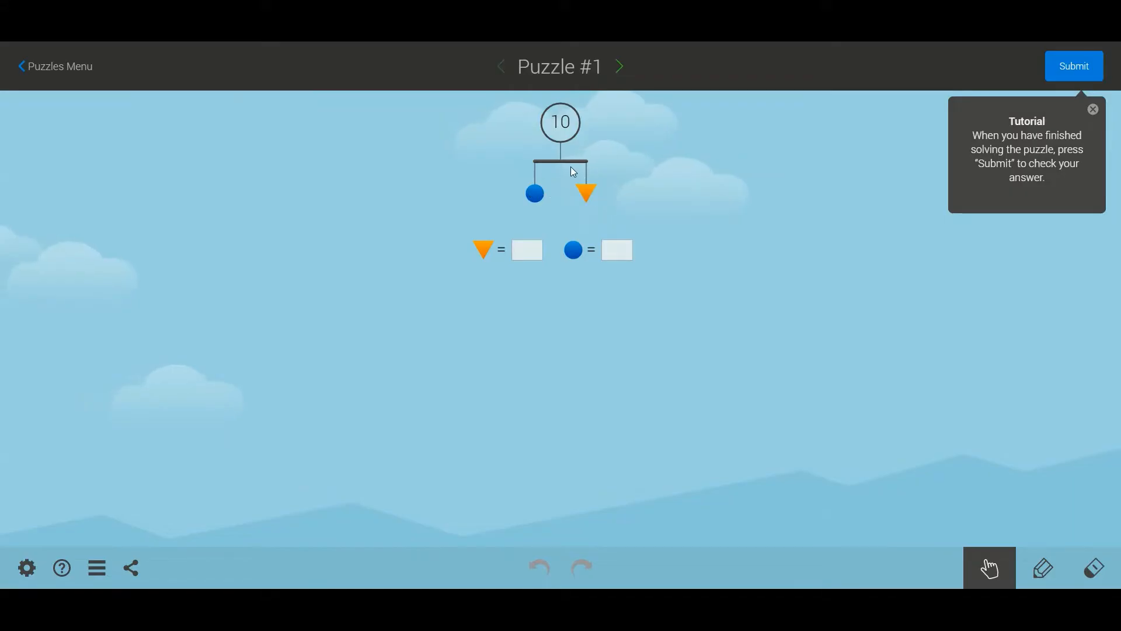
pyautogui.click(527, 250)
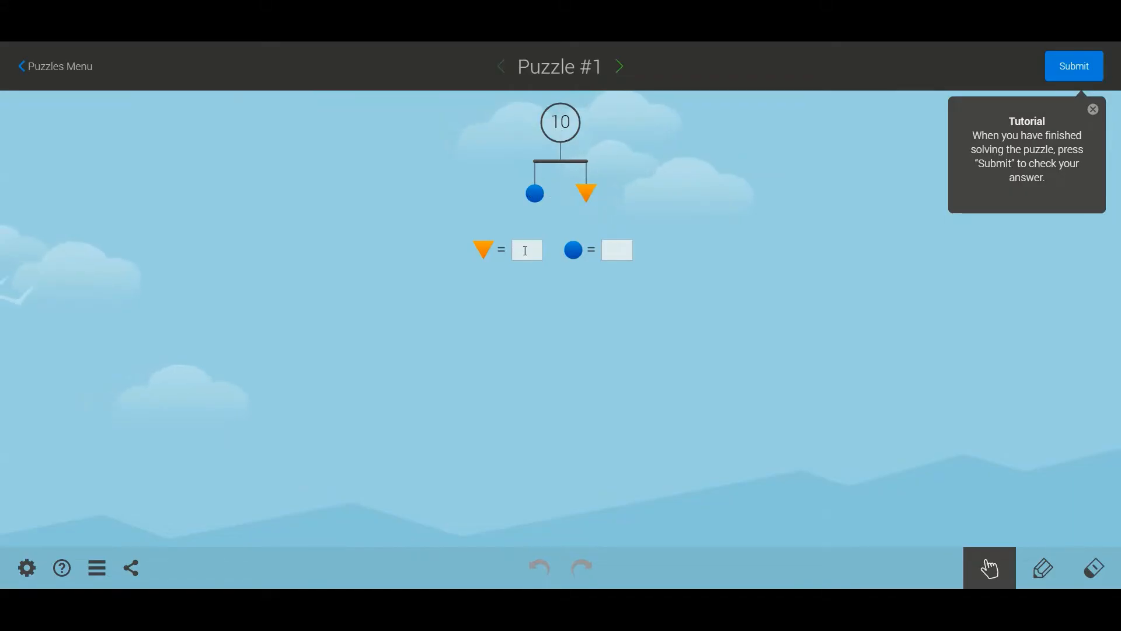
pyautogui.write('5')
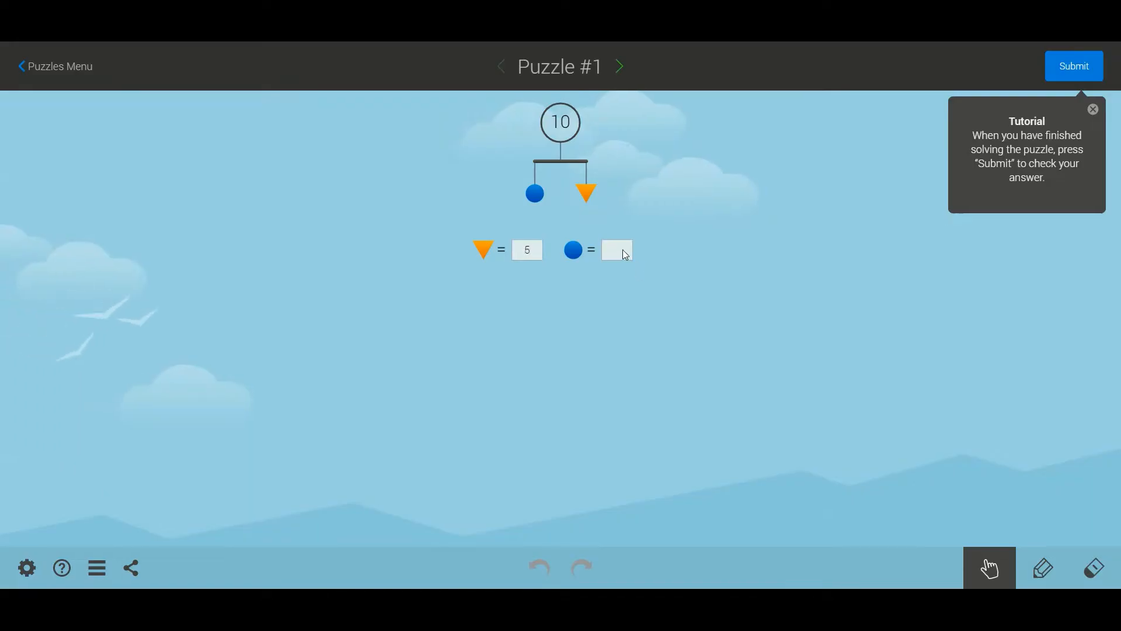
pyautogui.write('5')
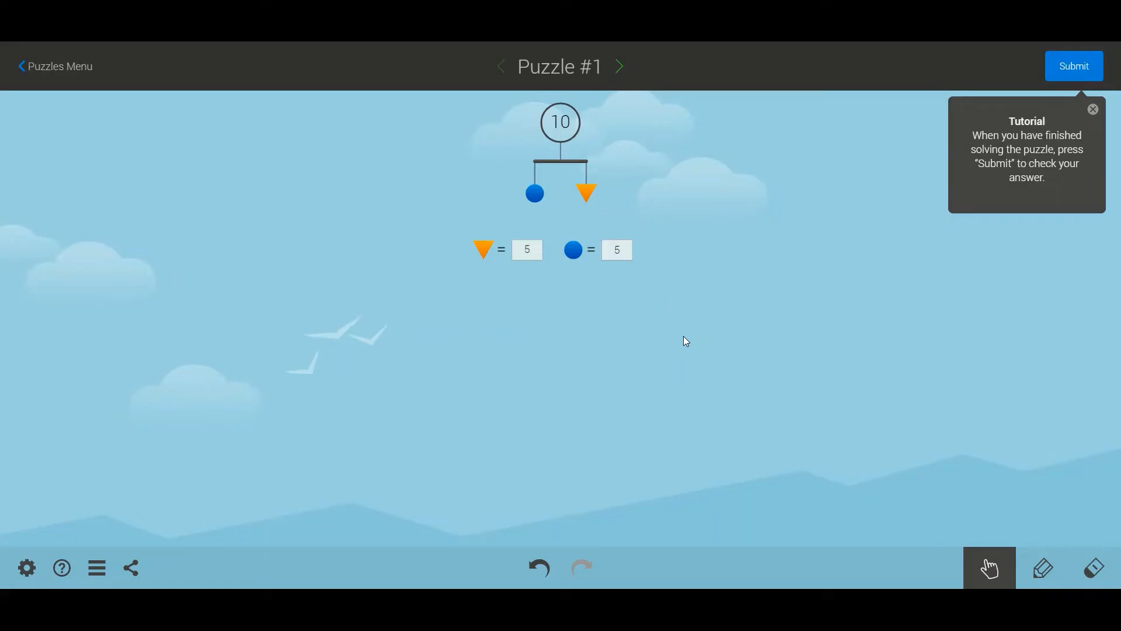
pyautogui.moveTo(1075, 68)
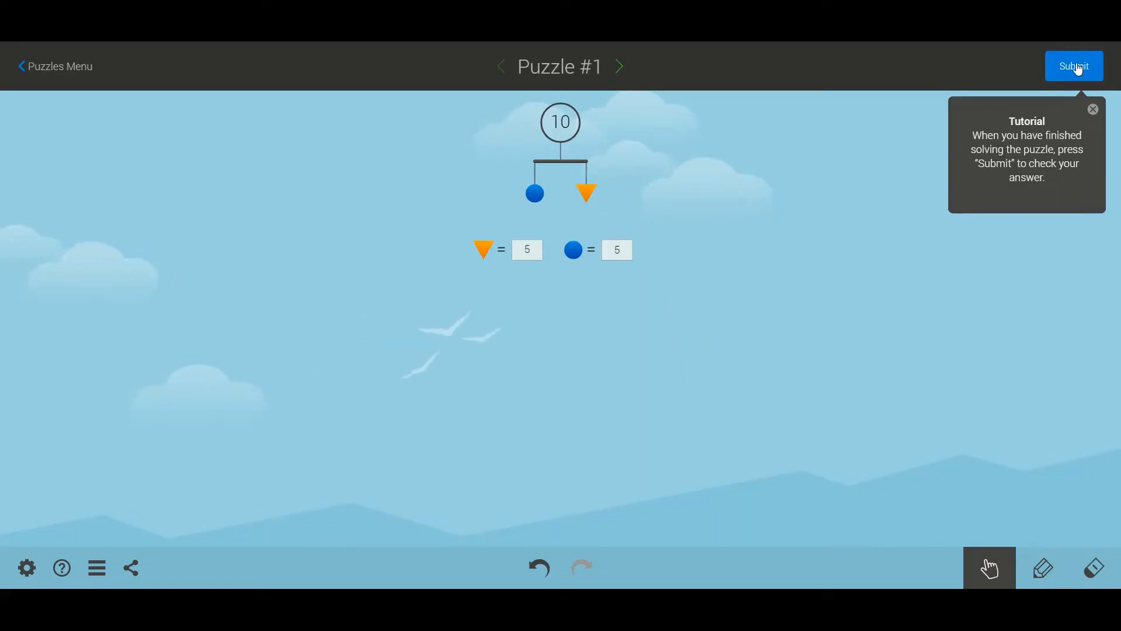
pyautogui.click(1072, 66)
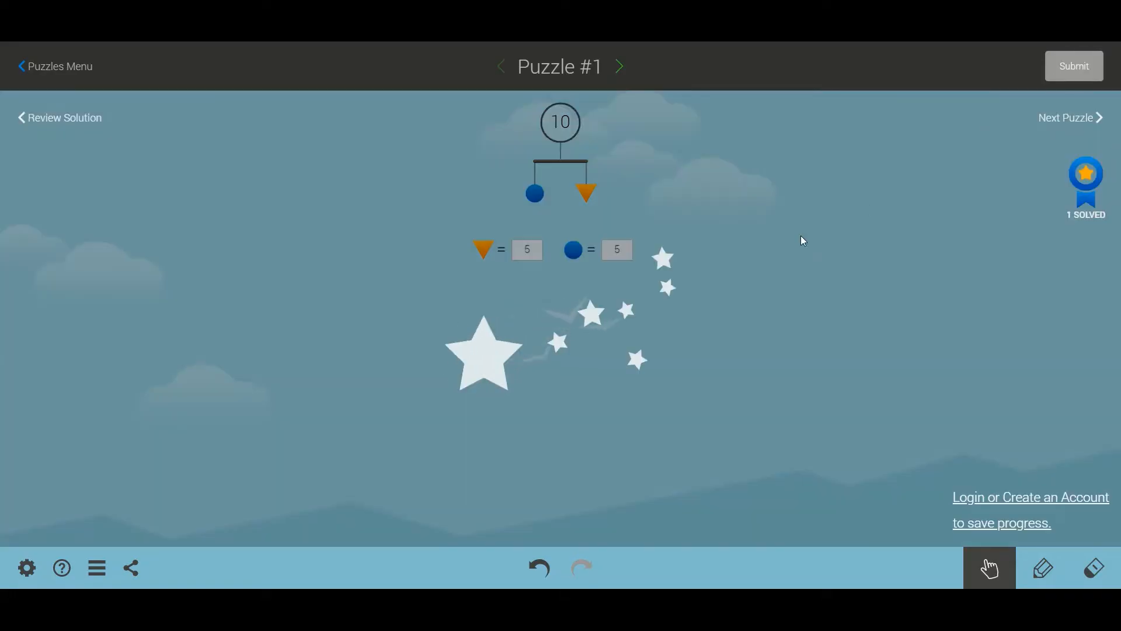
pyautogui.moveTo(659, 309)
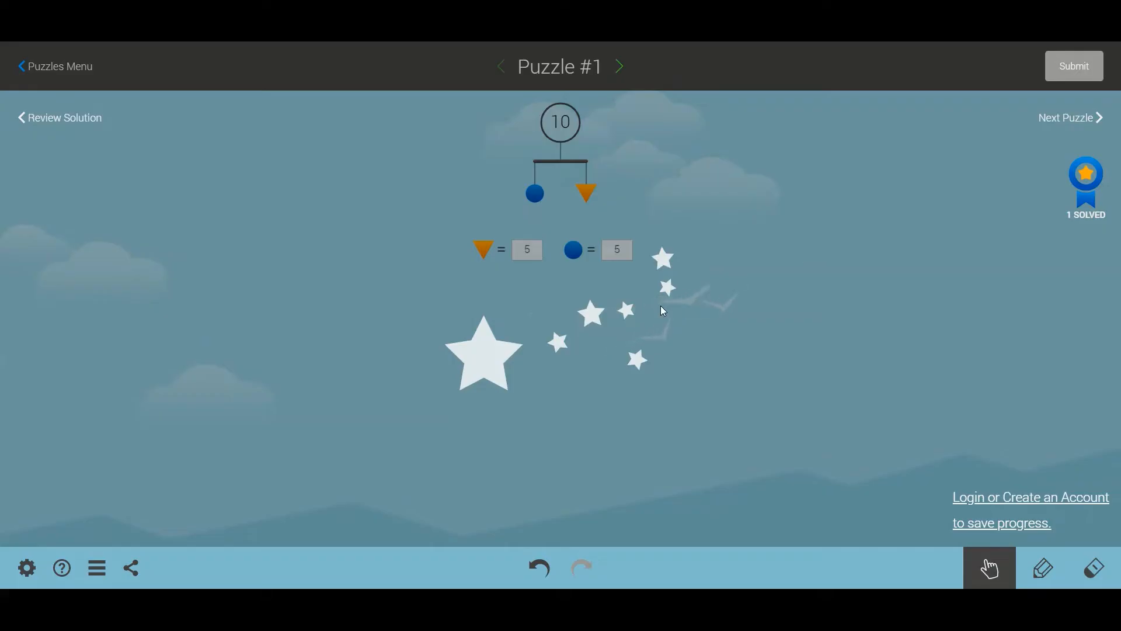
pyautogui.moveTo(1027, 138)
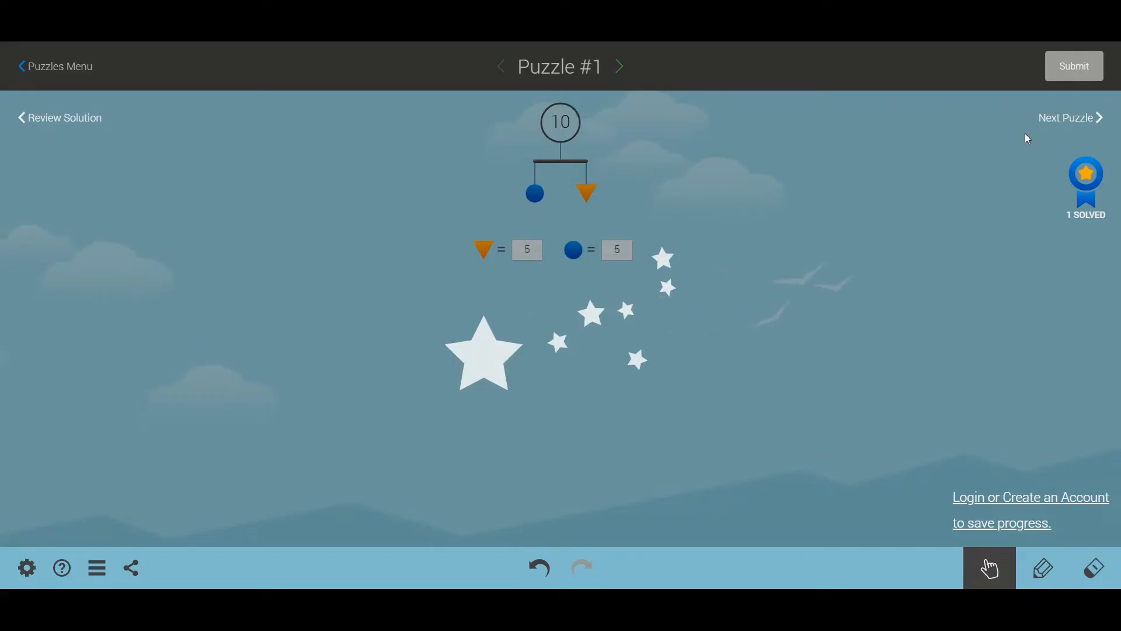
# Answer Puzzle #2 with the diamond worth 7, submit it and review the solved puzzle.
pyautogui.click(1066, 116)
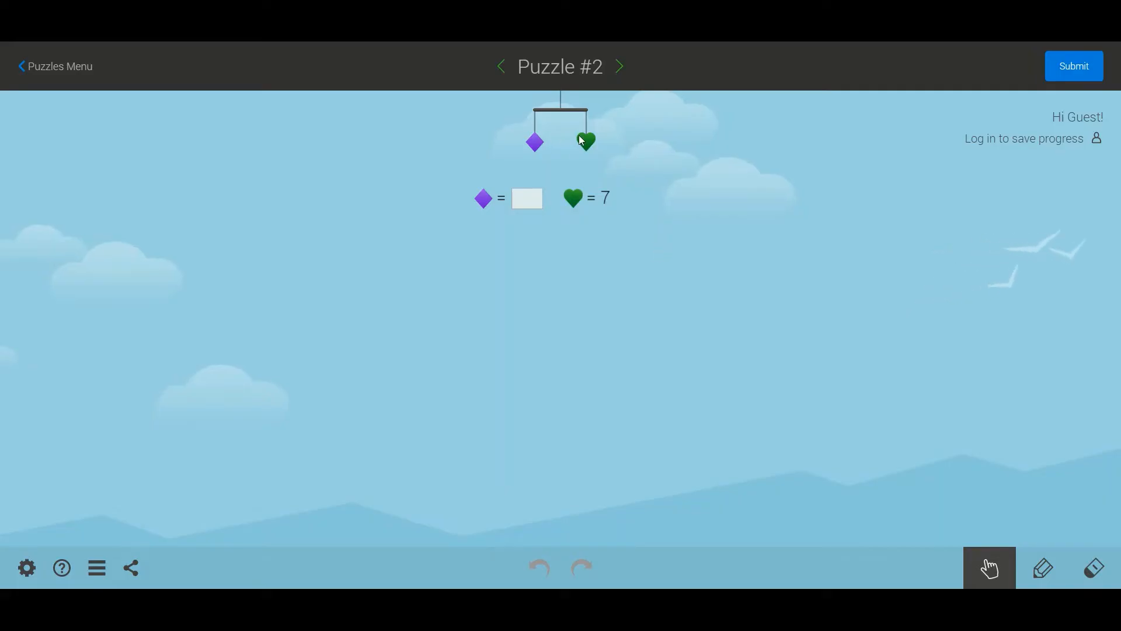
pyautogui.moveTo(607, 121)
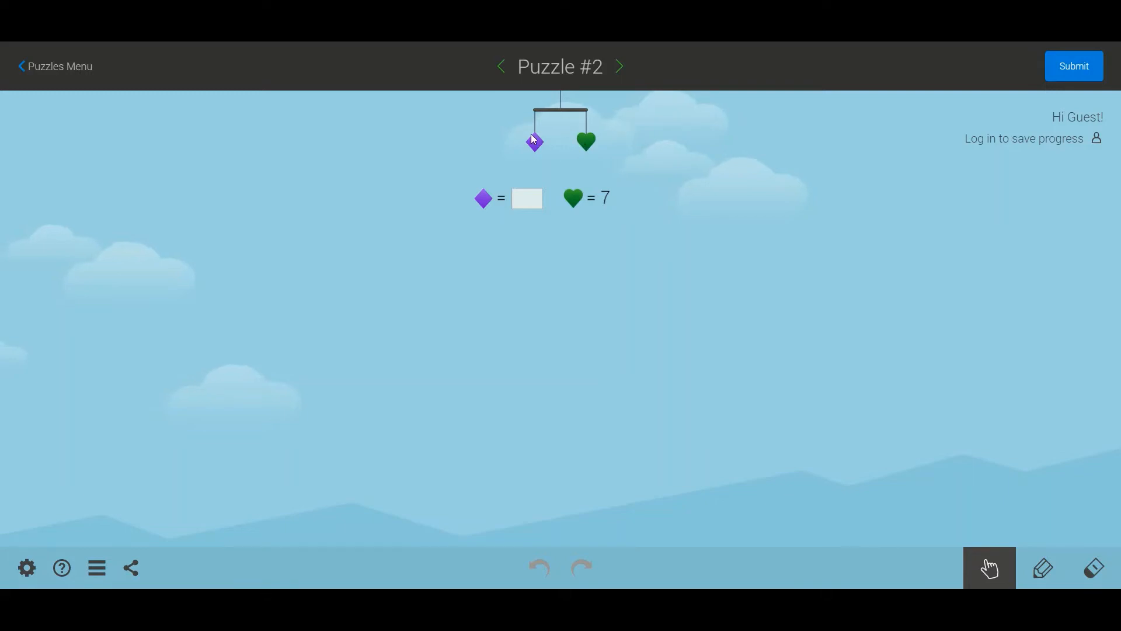
pyautogui.click(527, 199)
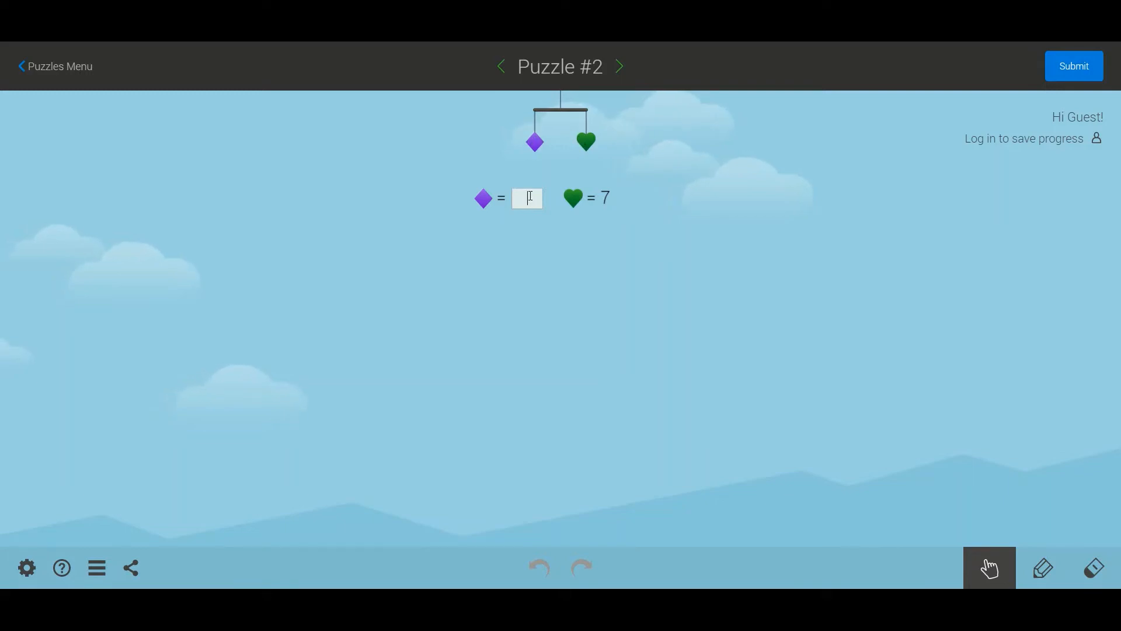
pyautogui.click(1073, 66)
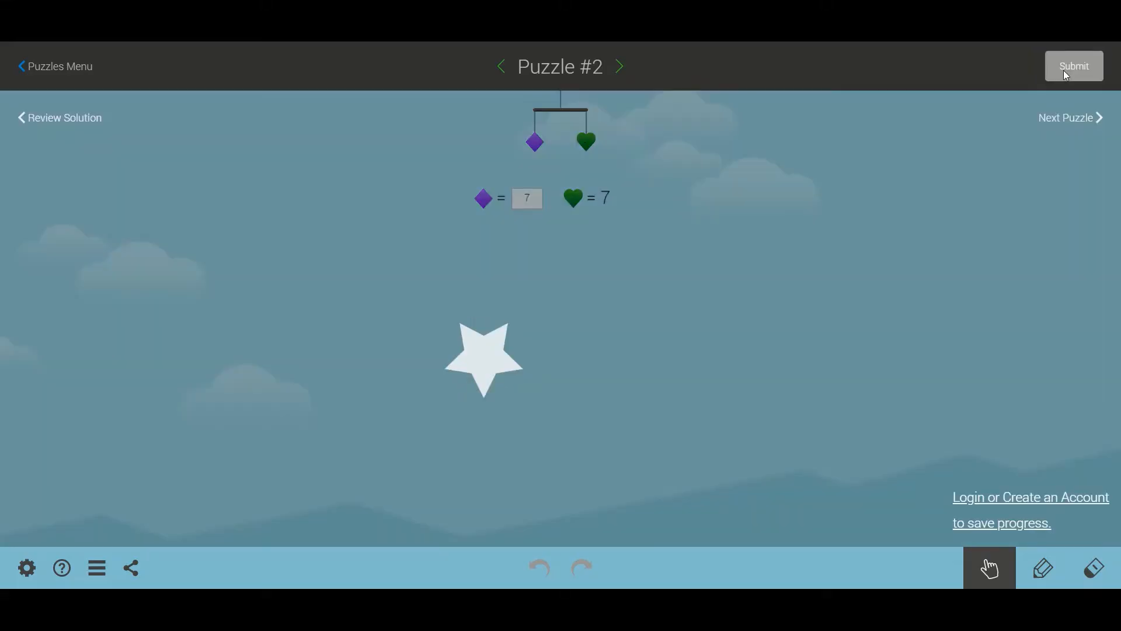
pyautogui.click(1072, 66)
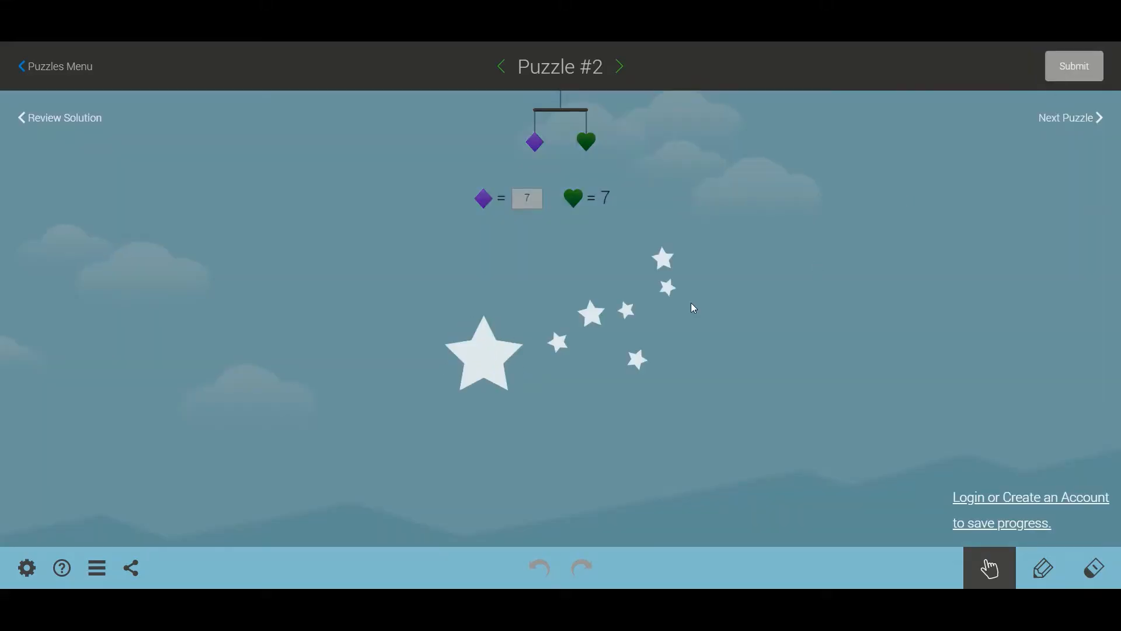
pyautogui.moveTo(434, 251)
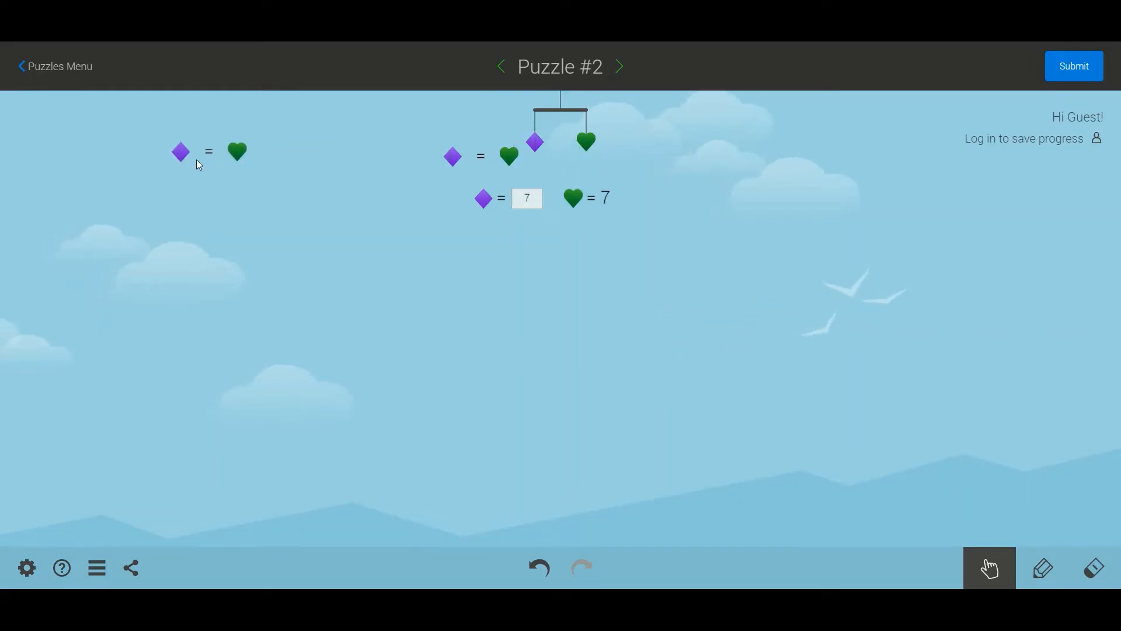
pyautogui.moveTo(180, 161)
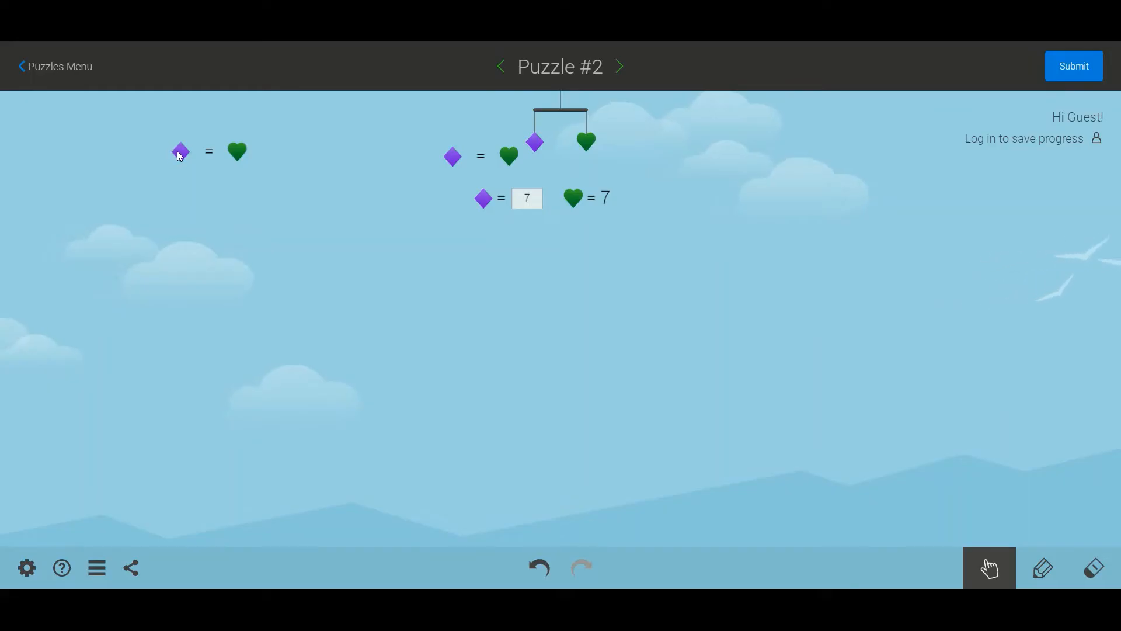
pyautogui.moveTo(420, 153)
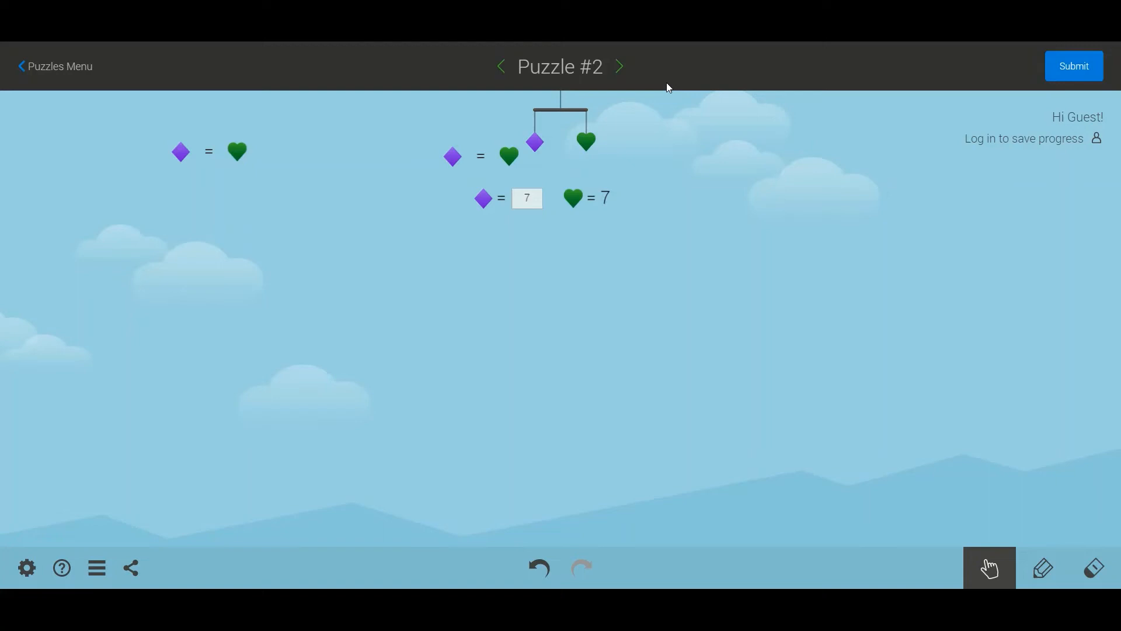
# Answer Puzzle #3 with the moon worth 4 and submit it.
pyautogui.click(619, 66)
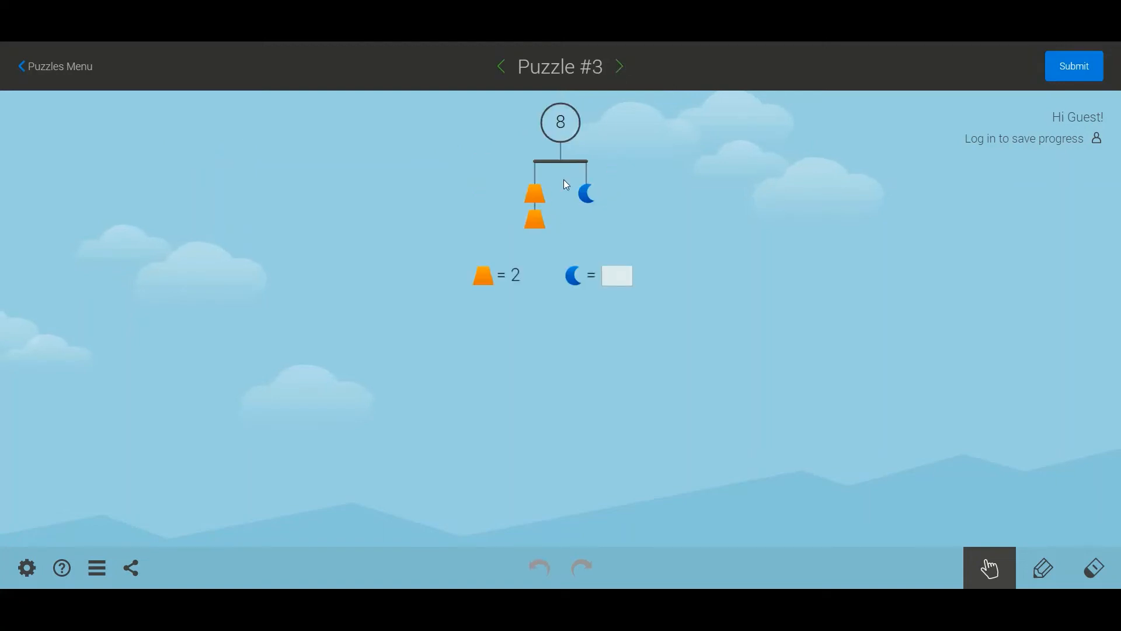
pyautogui.moveTo(535, 249)
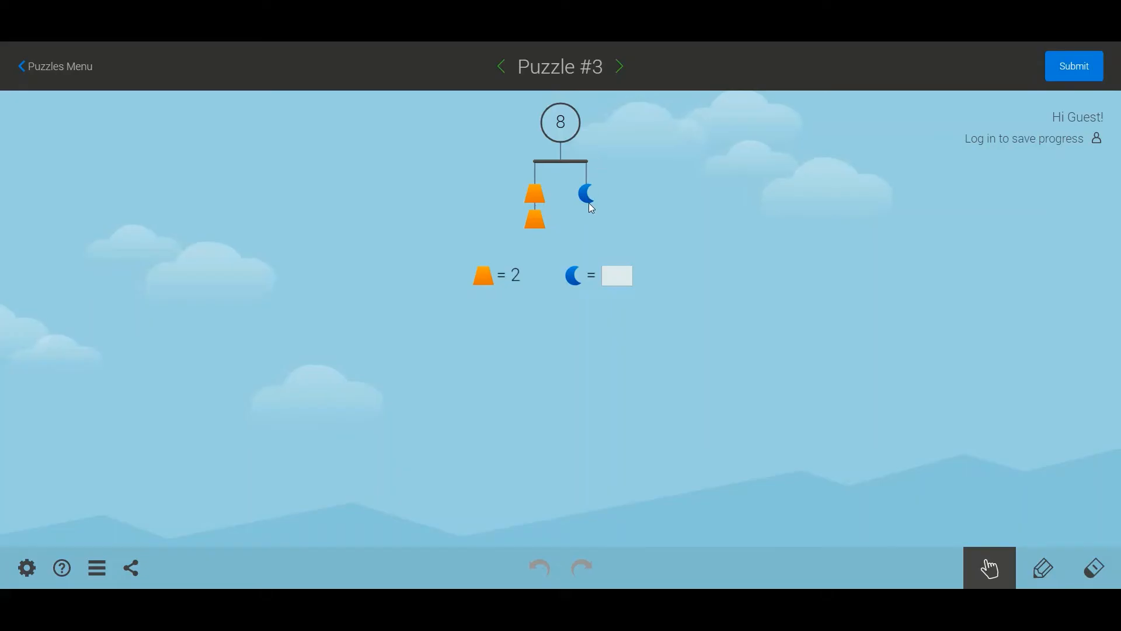
pyautogui.moveTo(535, 221)
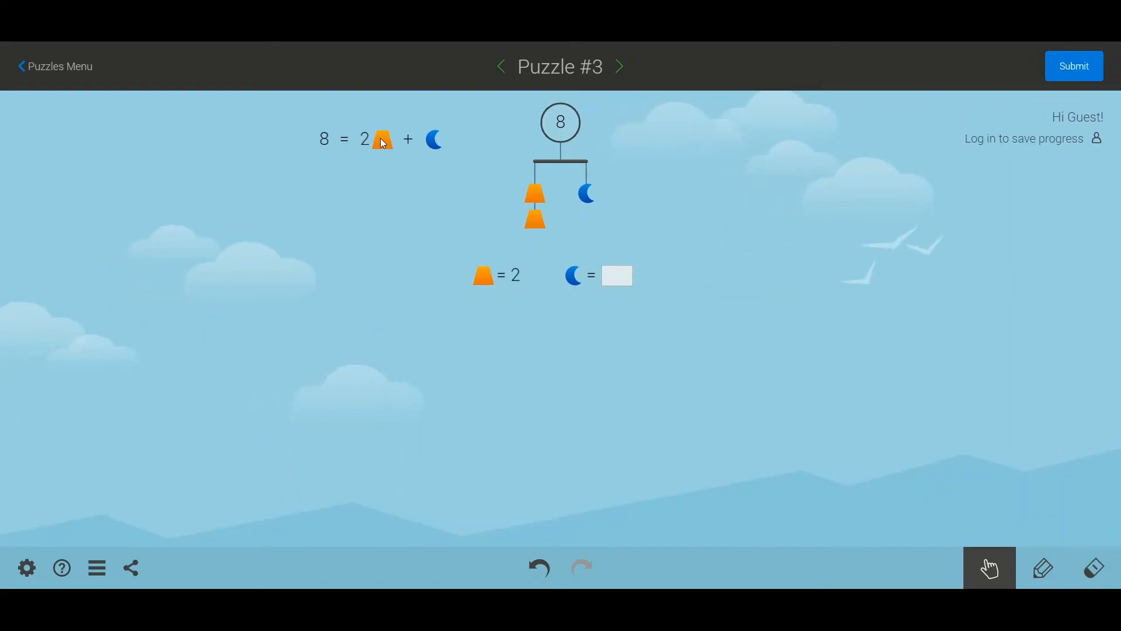
pyautogui.moveTo(623, 275)
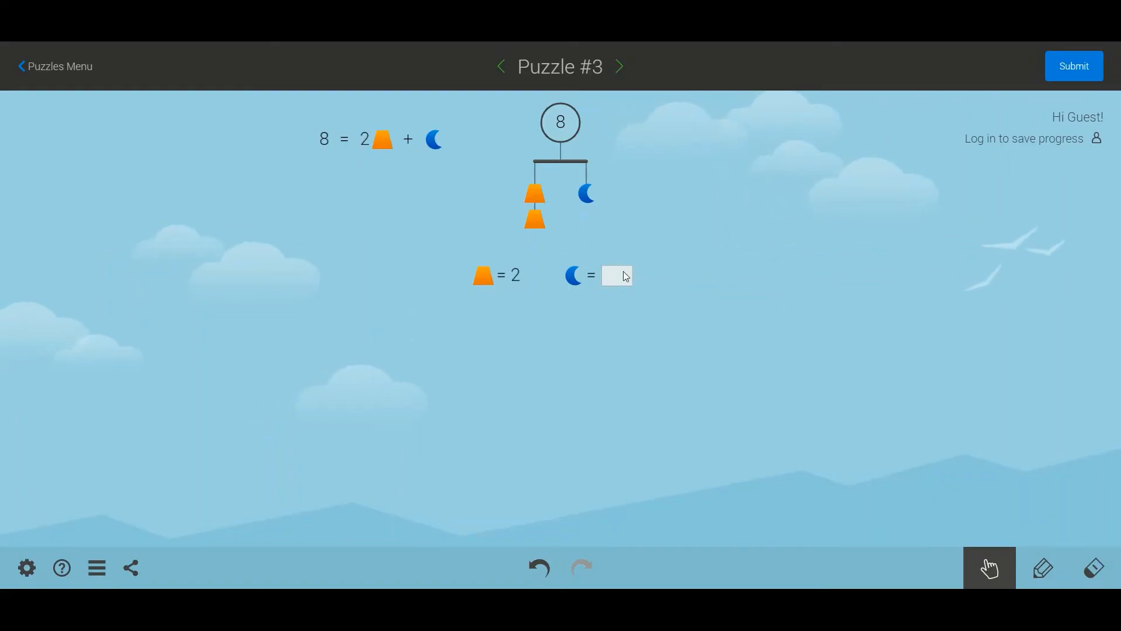
pyautogui.write('4')
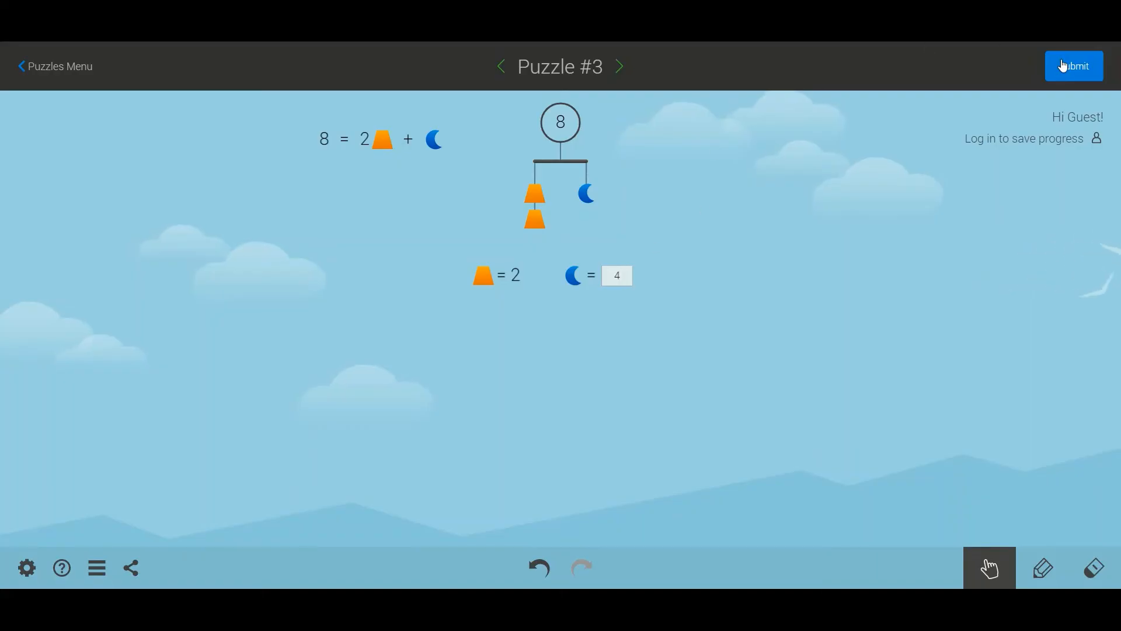
pyautogui.click(1074, 65)
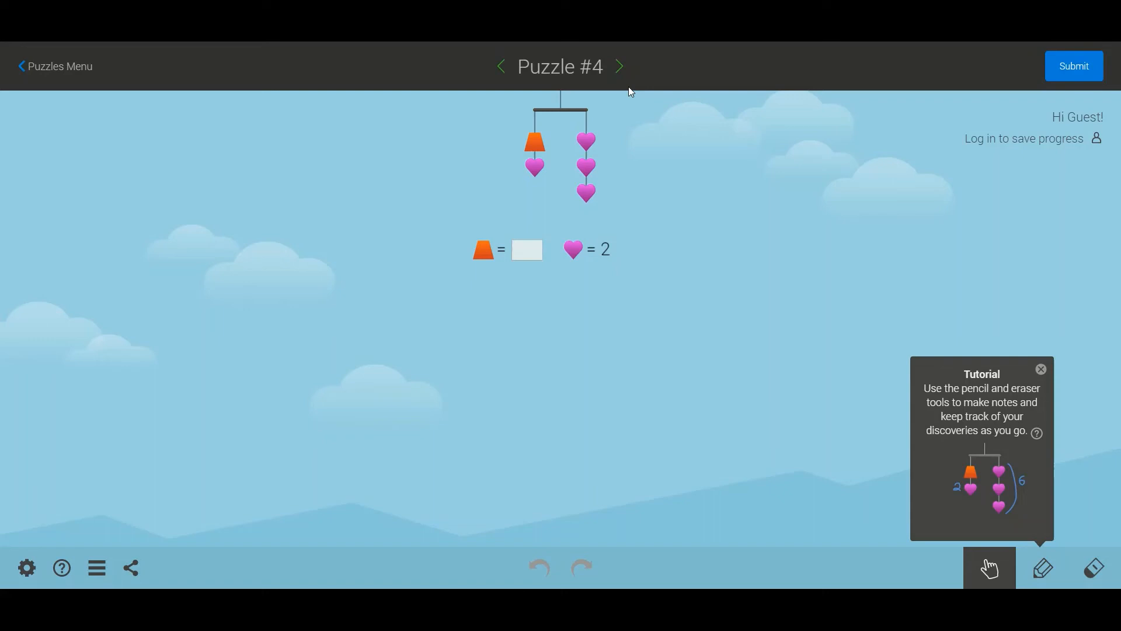
pyautogui.moveTo(588, 222)
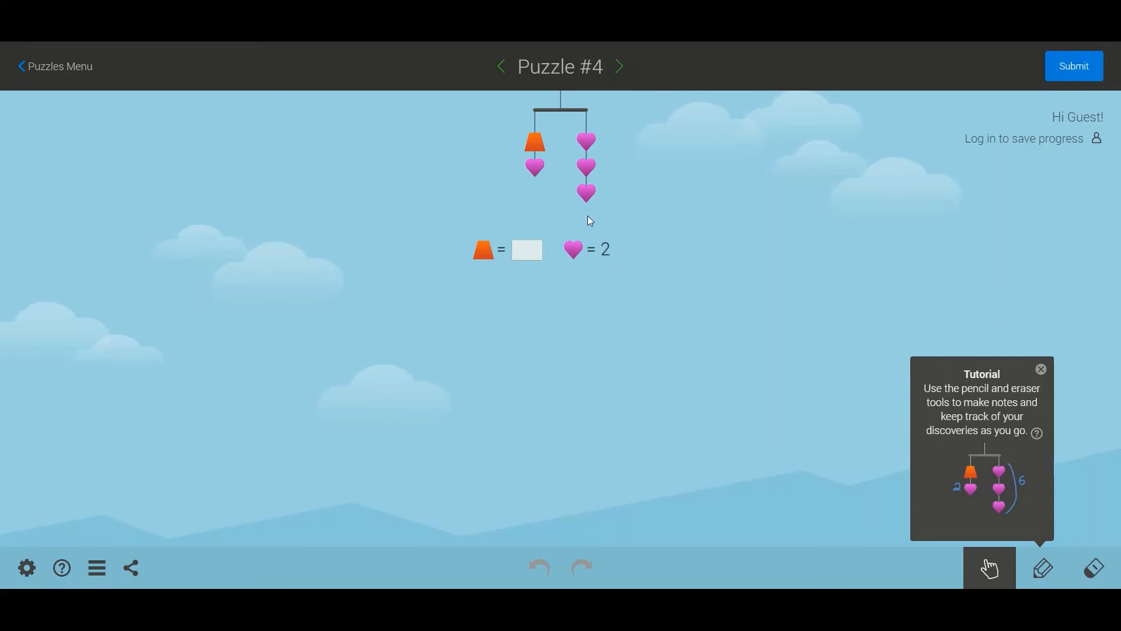
pyautogui.moveTo(563, 172)
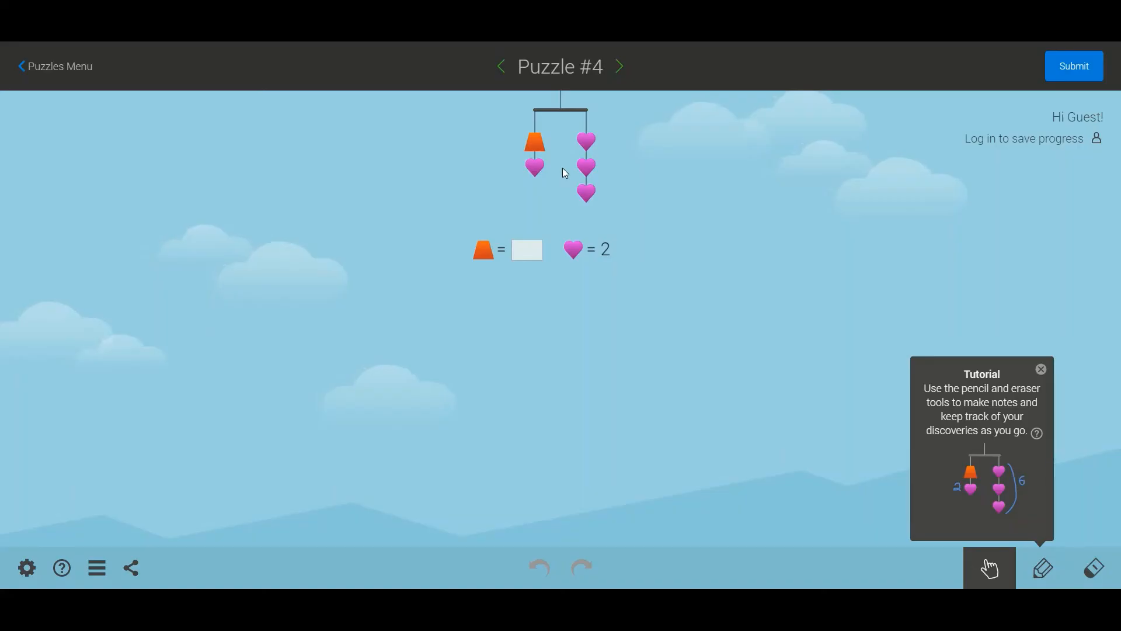
pyautogui.moveTo(237, 186)
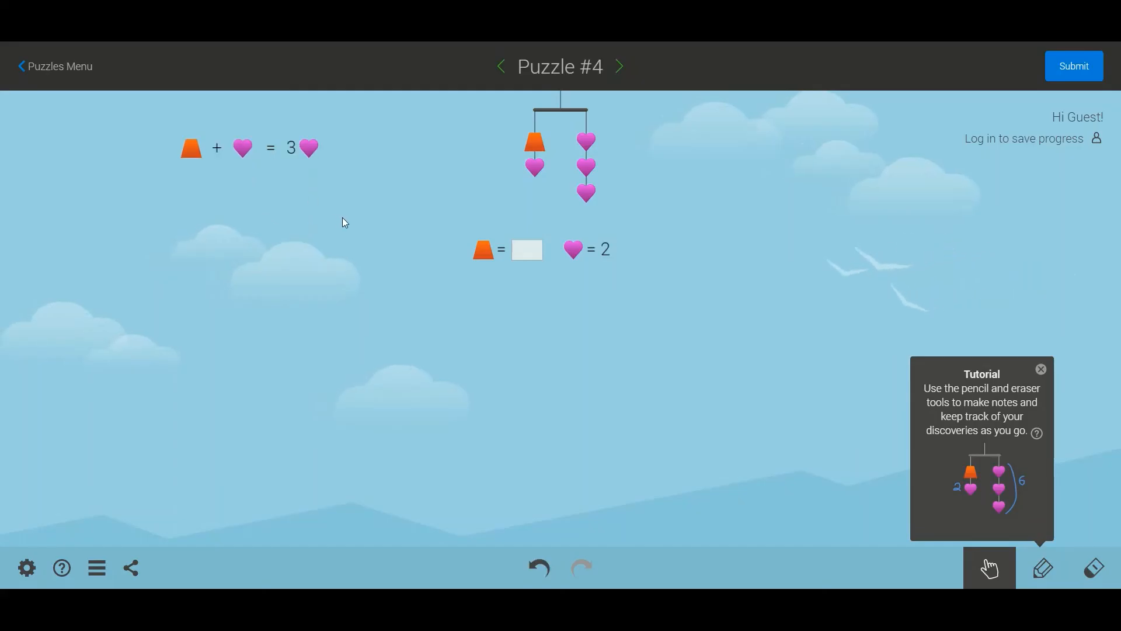
pyautogui.moveTo(543, 143)
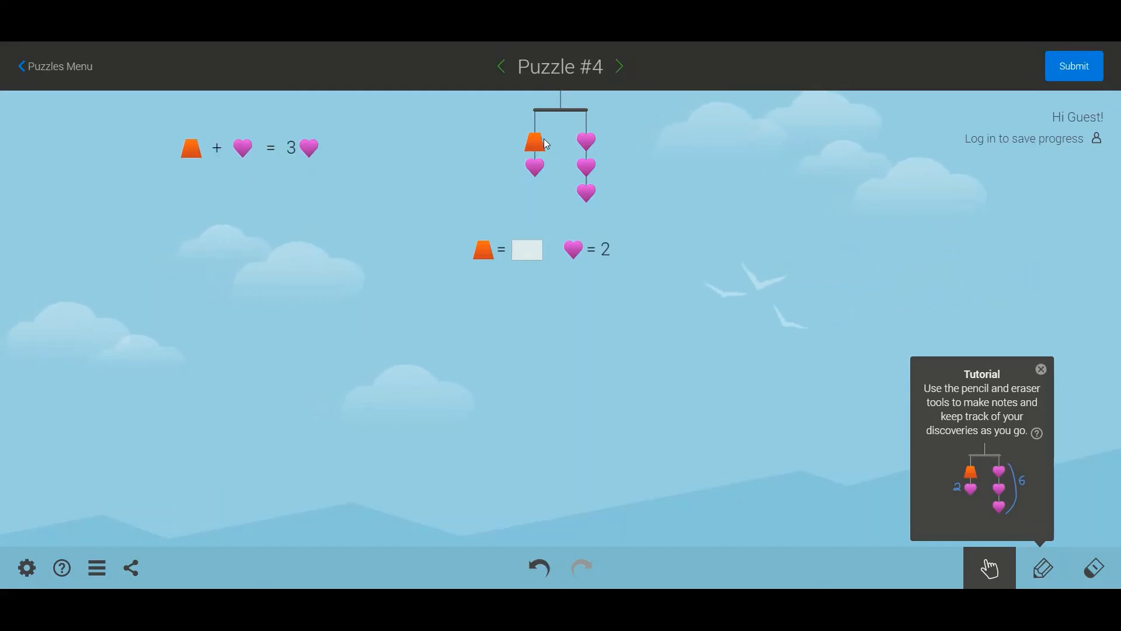
pyautogui.moveTo(602, 196)
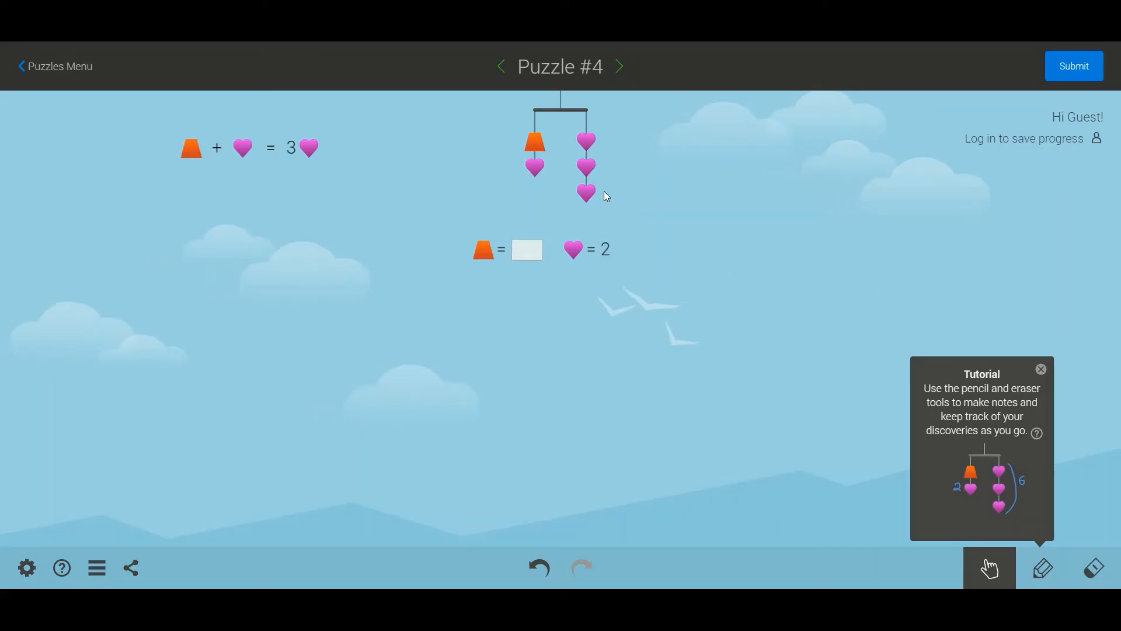
pyautogui.moveTo(579, 254)
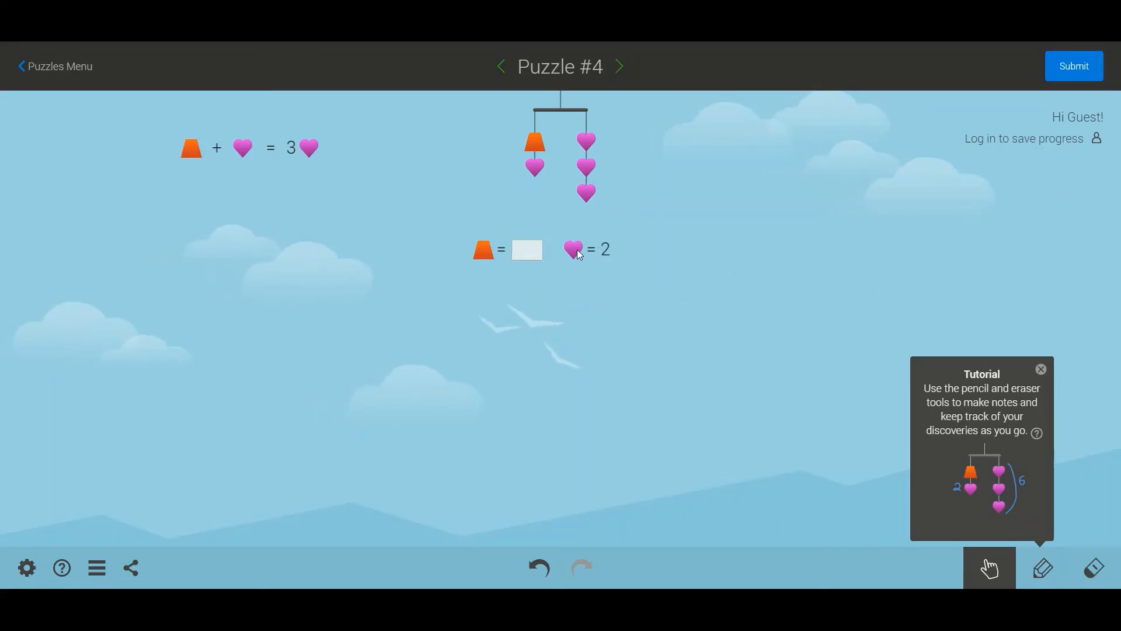
pyautogui.moveTo(587, 141)
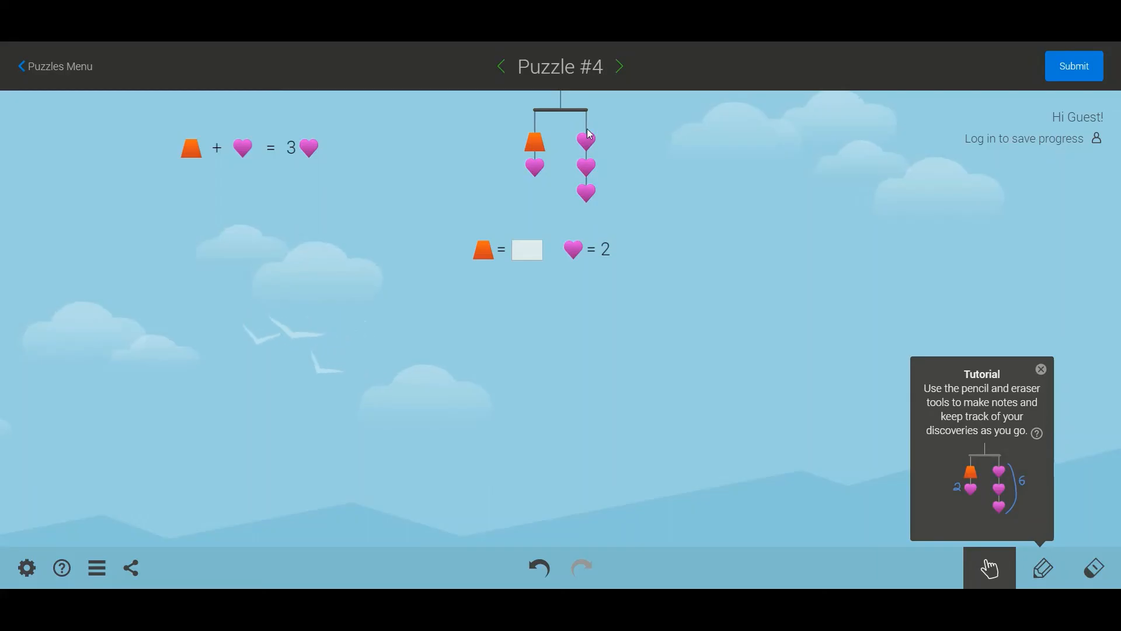
pyautogui.moveTo(531, 171)
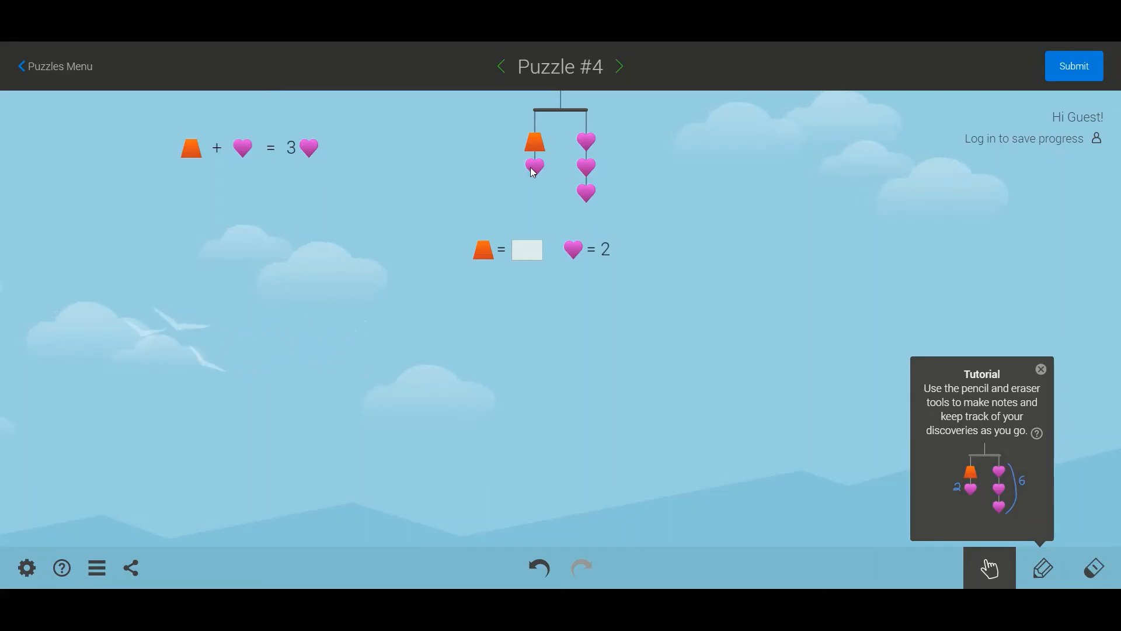
pyautogui.moveTo(535, 148)
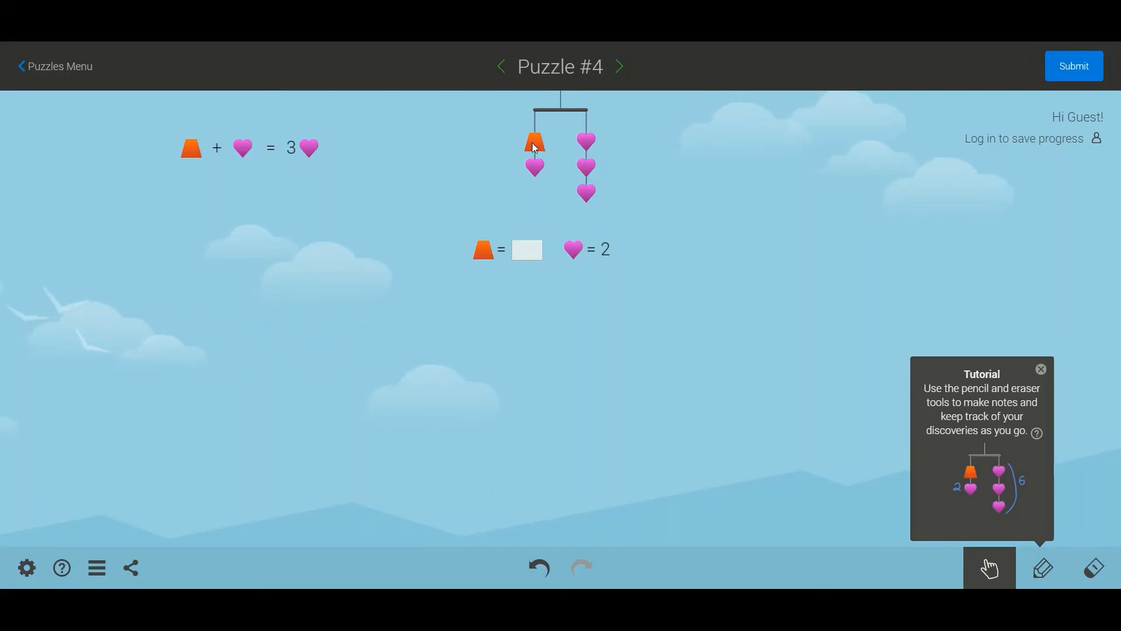
pyautogui.moveTo(539, 230)
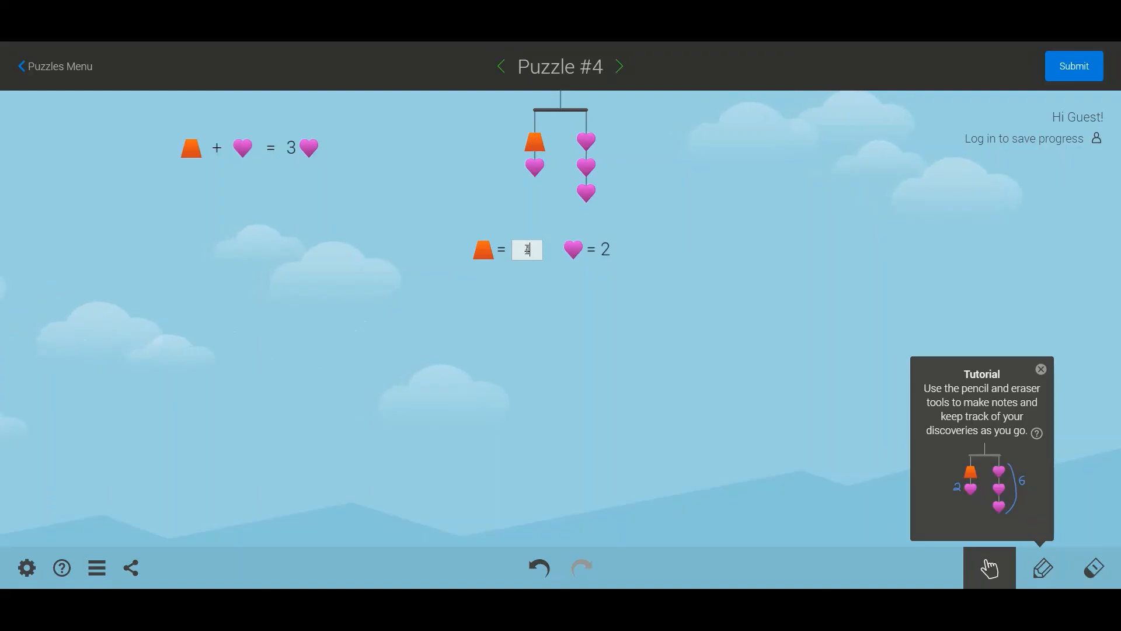
# Submit Puzzle #4 with the trapezoid worth 4 and dismiss the star screen.
pyautogui.click(1072, 65)
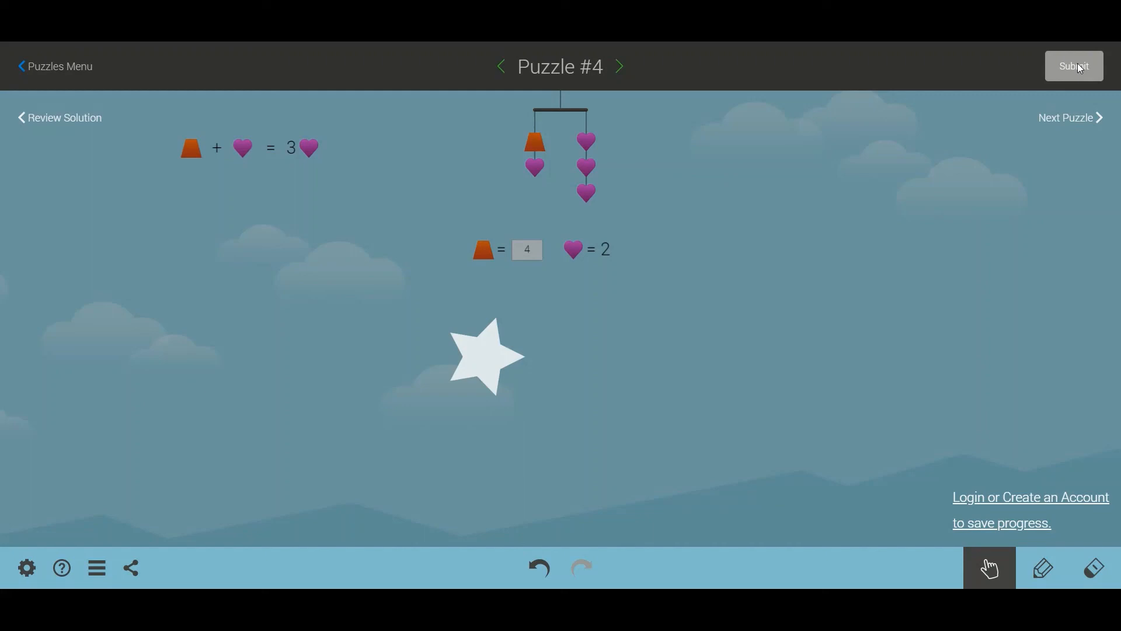
pyautogui.click(1072, 66)
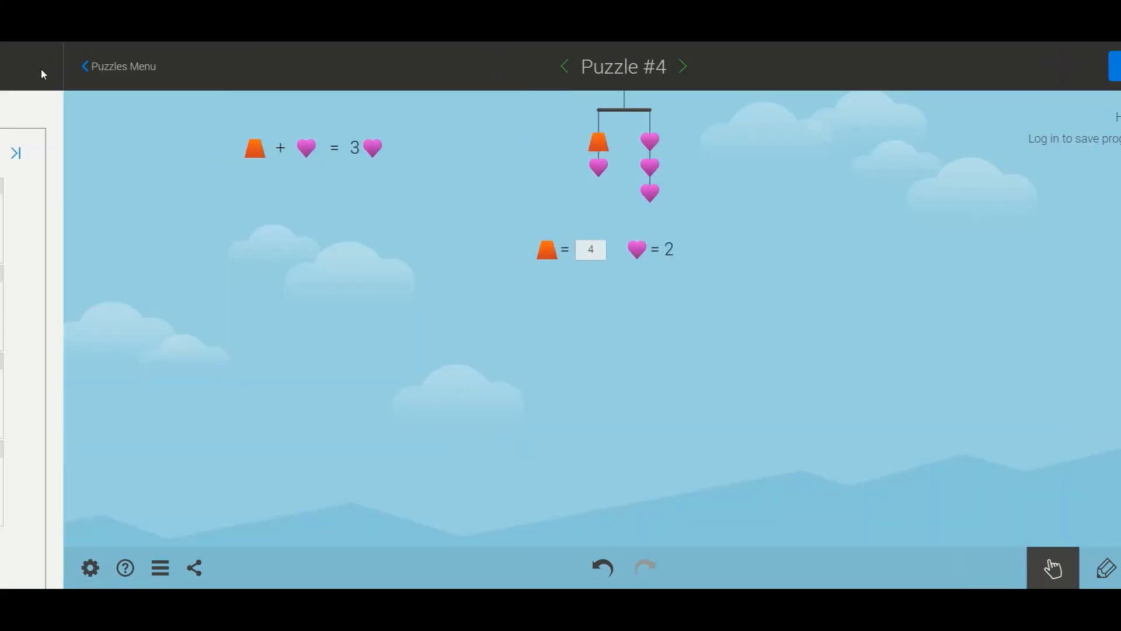
# Return to the Puzzles menu showing stars on puzzles 1–4, then start Puzzle #31.
pyautogui.click(118, 65)
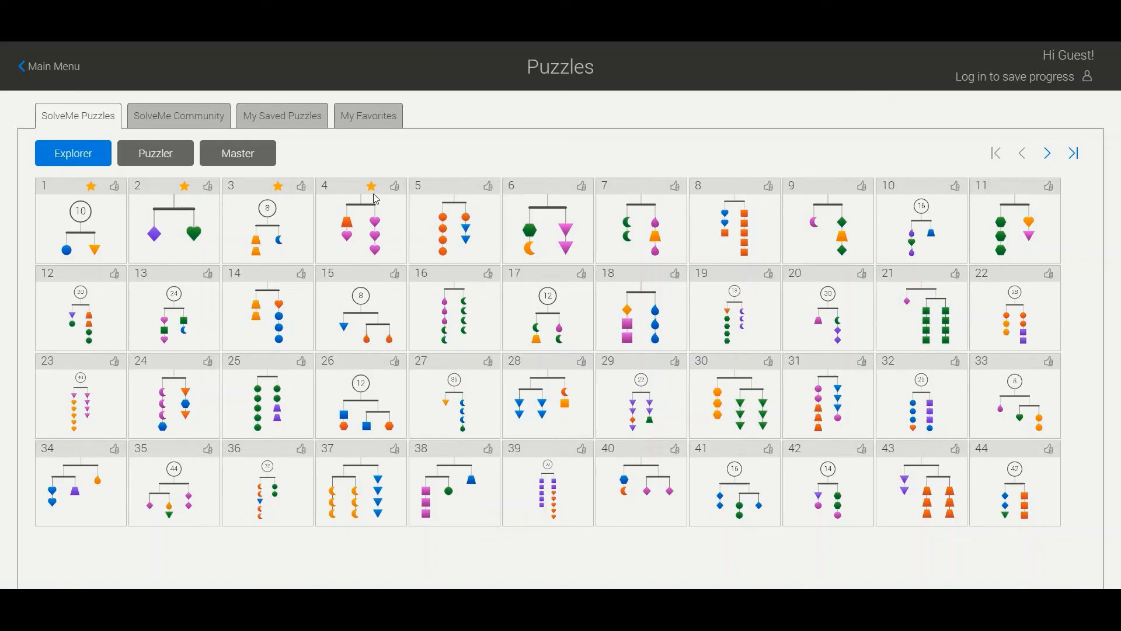
pyautogui.moveTo(626, 346)
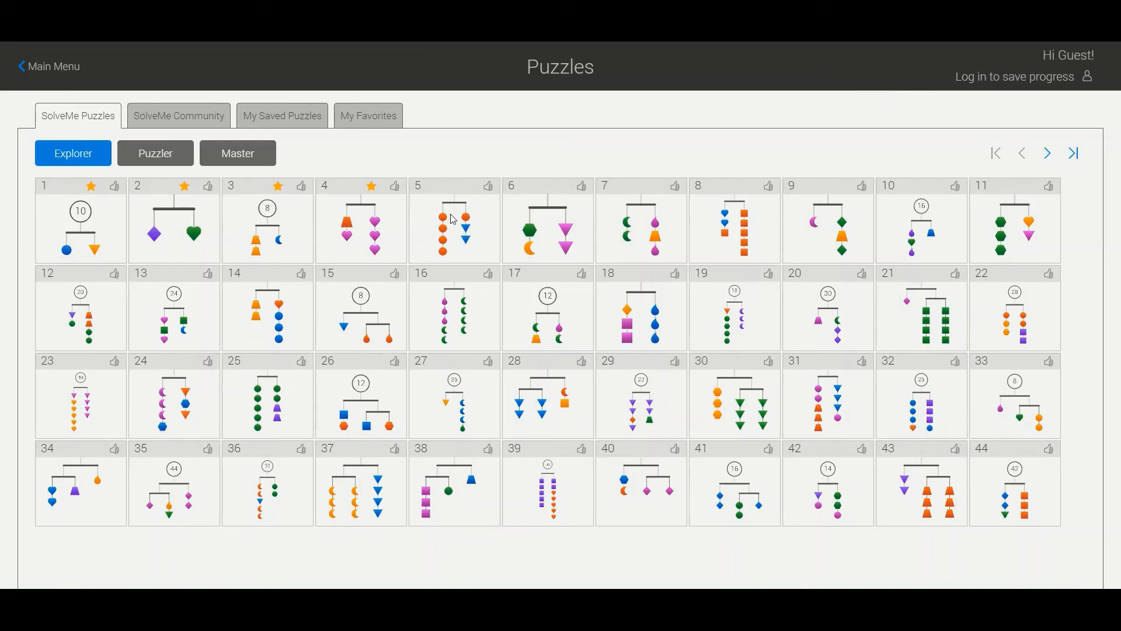
pyautogui.moveTo(111, 137)
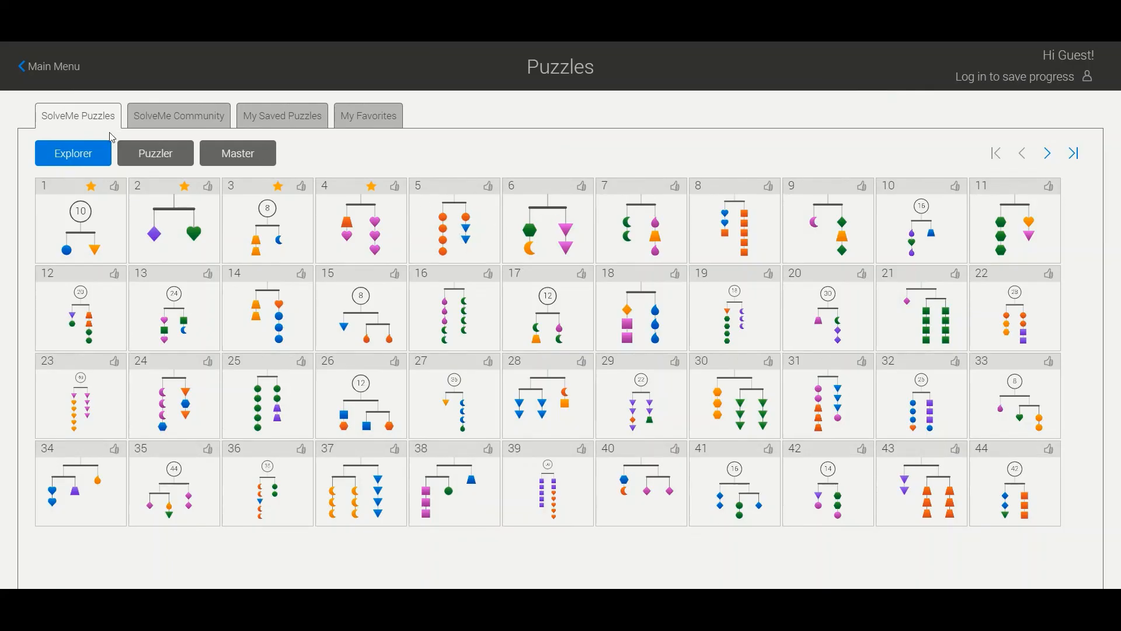
pyautogui.moveTo(892, 398)
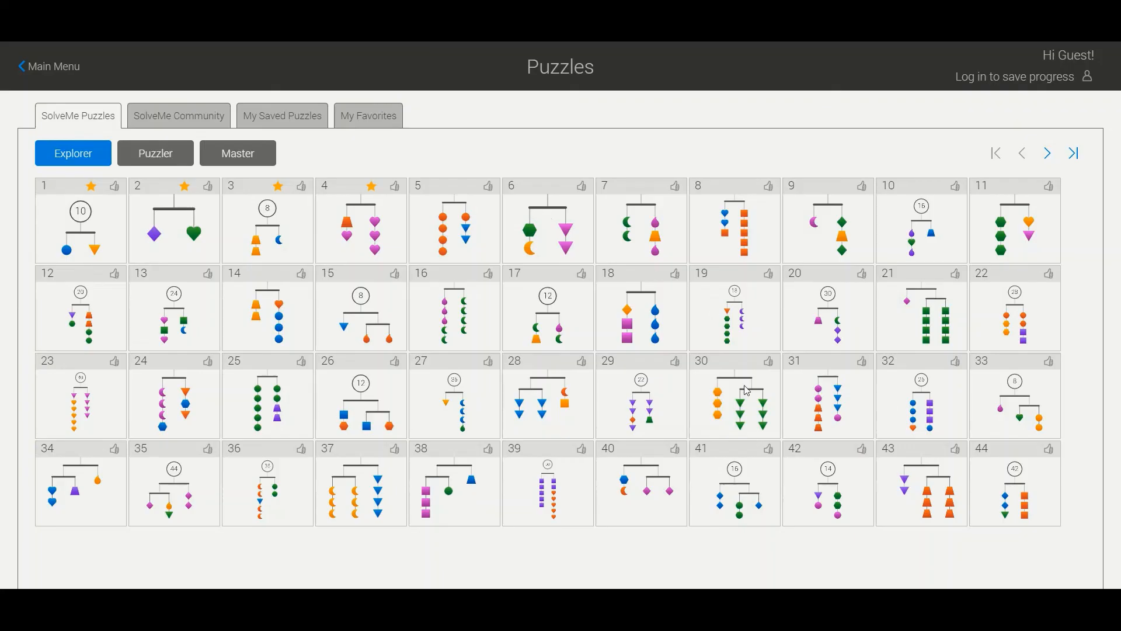
pyautogui.click(827, 399)
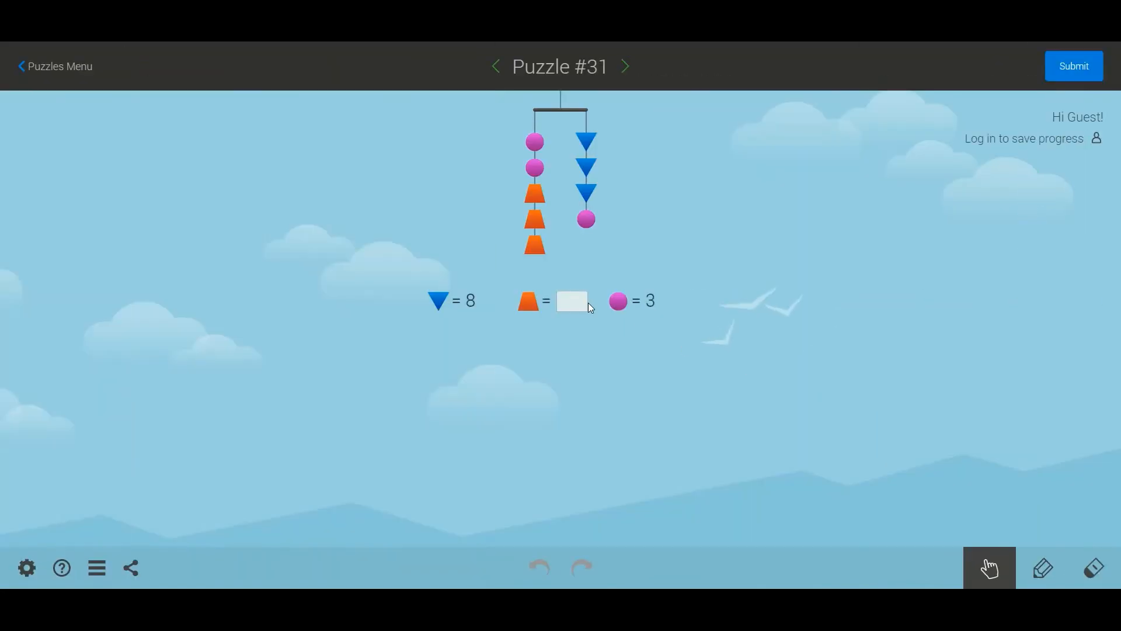
pyautogui.moveTo(899, 125)
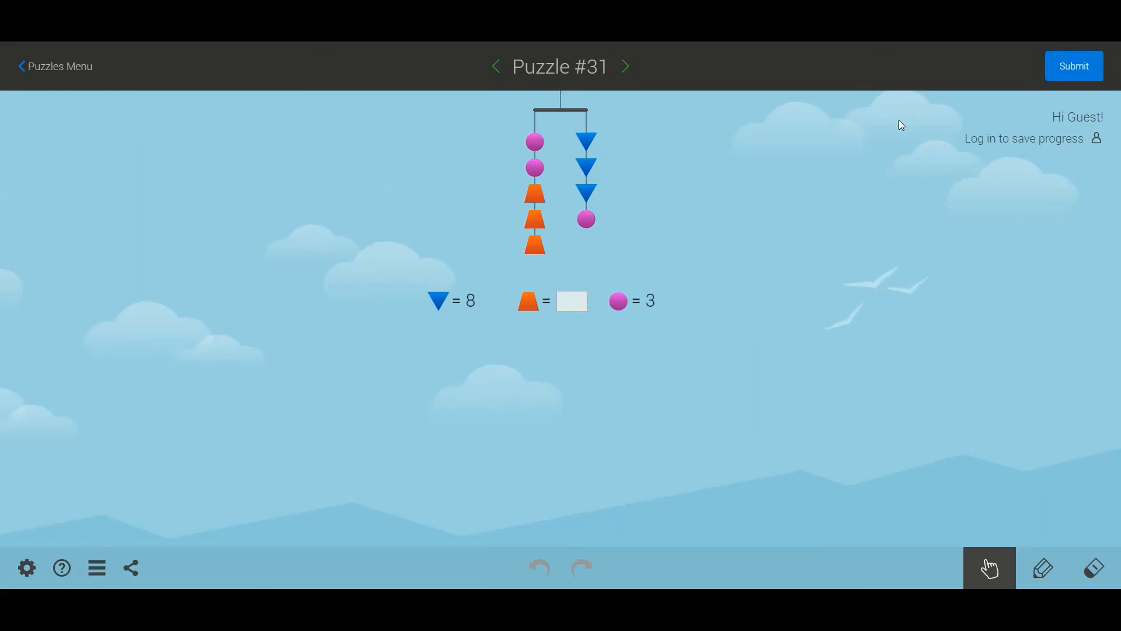